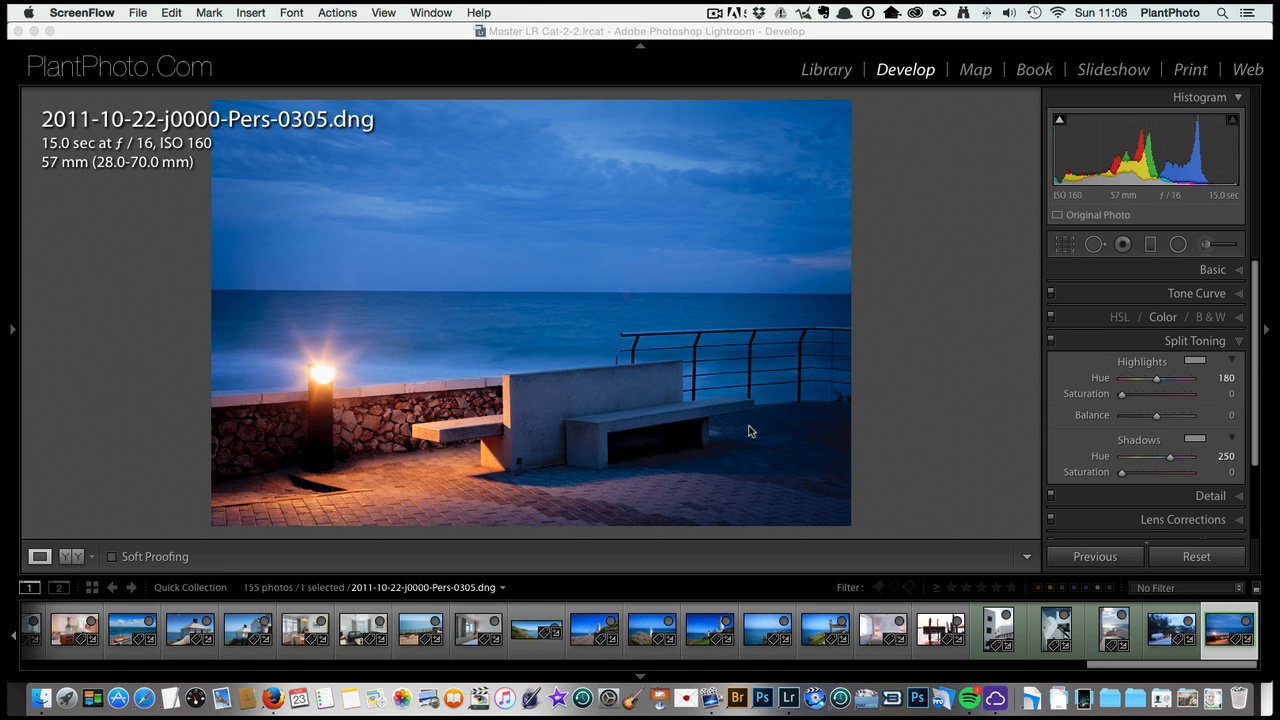
pyautogui.moveTo(950, 414)
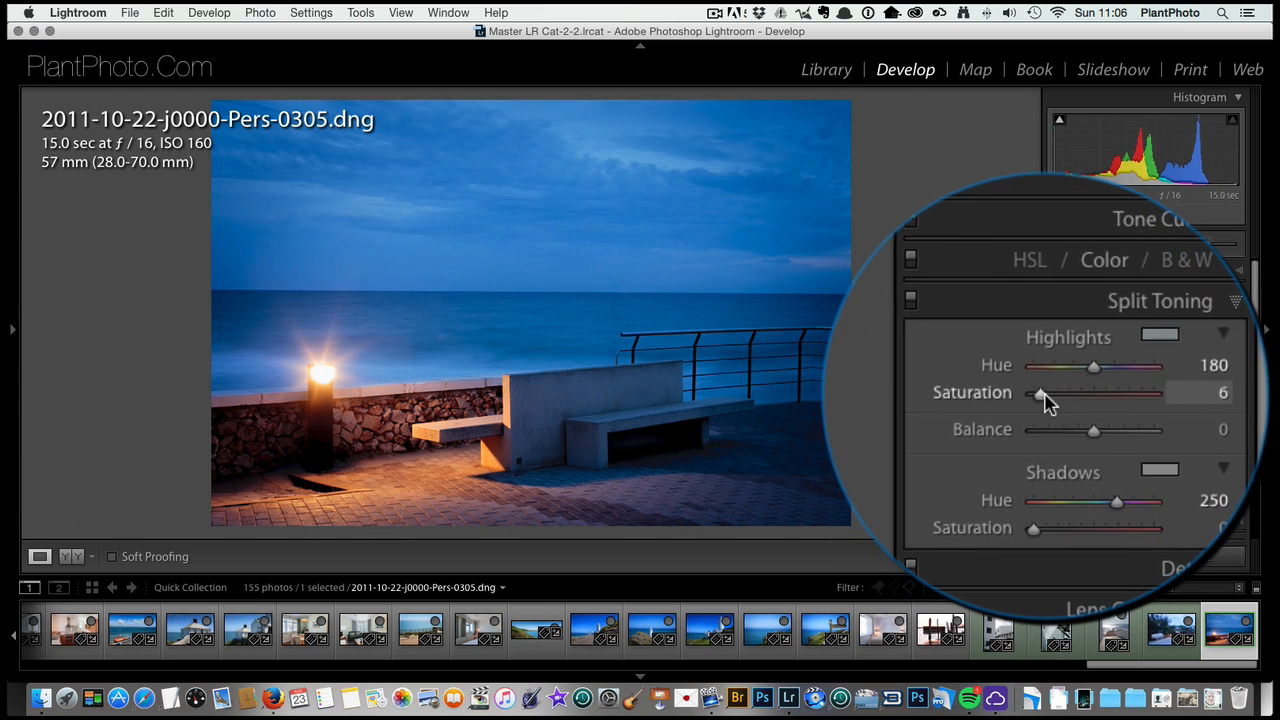
# Step: Raise highlight saturation to 52 and sweep the hue from cyan through yellow to a warm orange near 15
pyautogui.moveTo(1040, 392); pyautogui.dragTo(1070, 392)
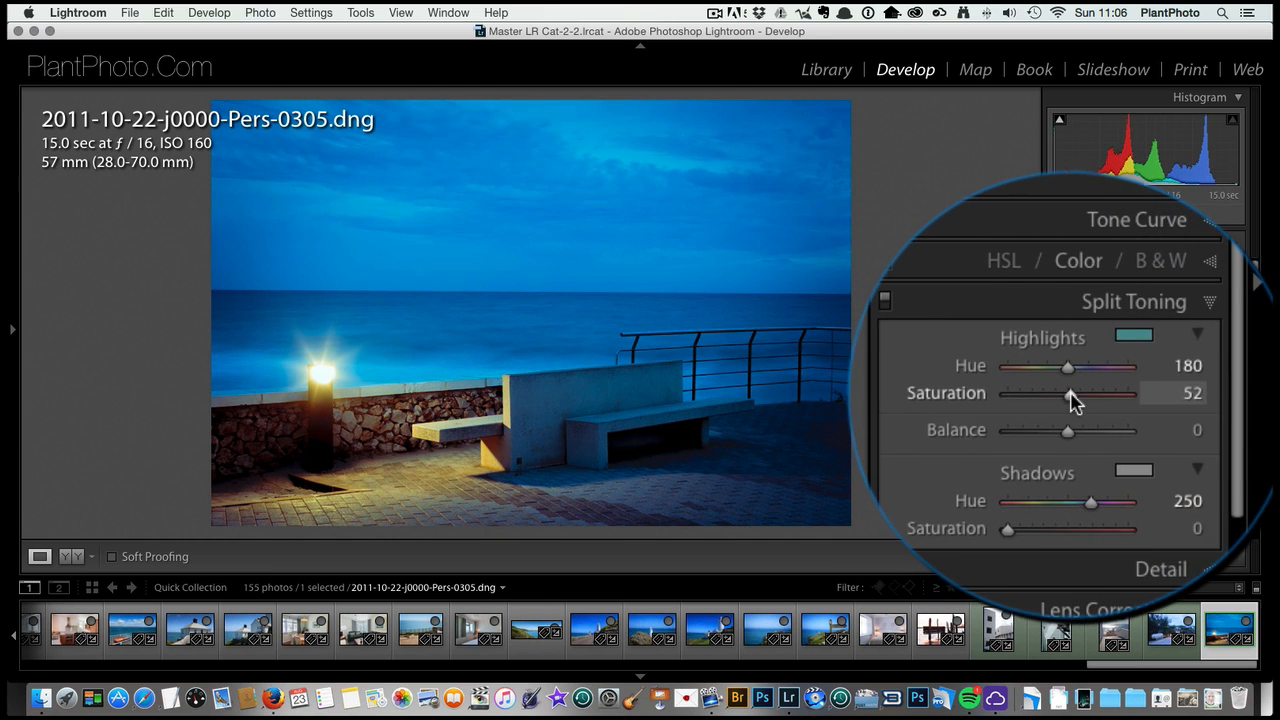
pyautogui.moveTo(1068, 366); pyautogui.dragTo(1064, 380)
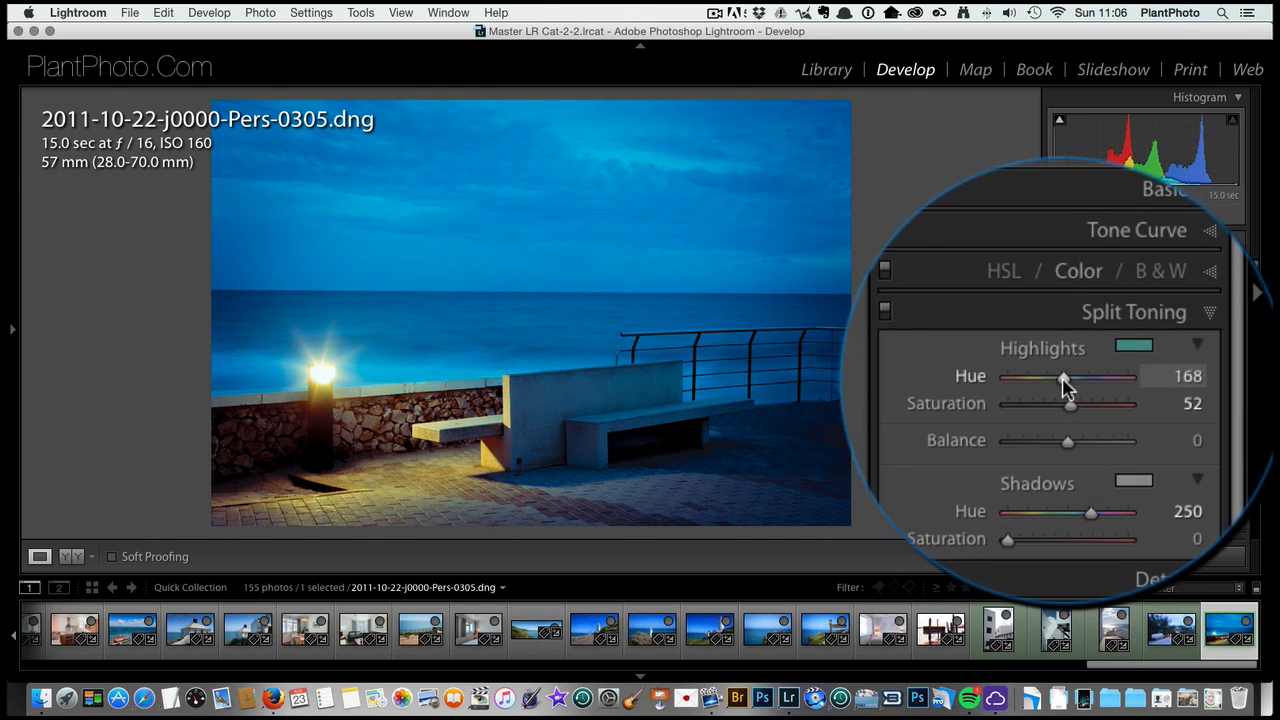
pyautogui.moveTo(1064, 376); pyautogui.dragTo(1044, 376)
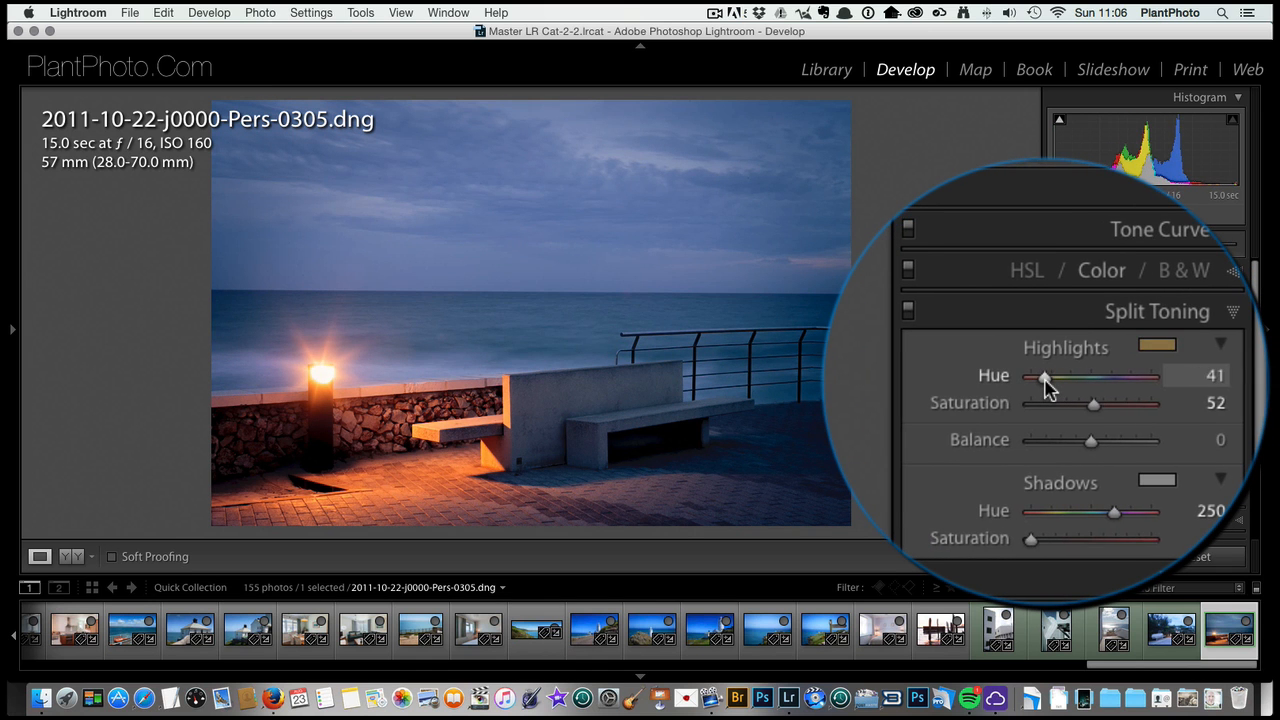
pyautogui.moveTo(1048, 380); pyautogui.dragTo(1046, 380)
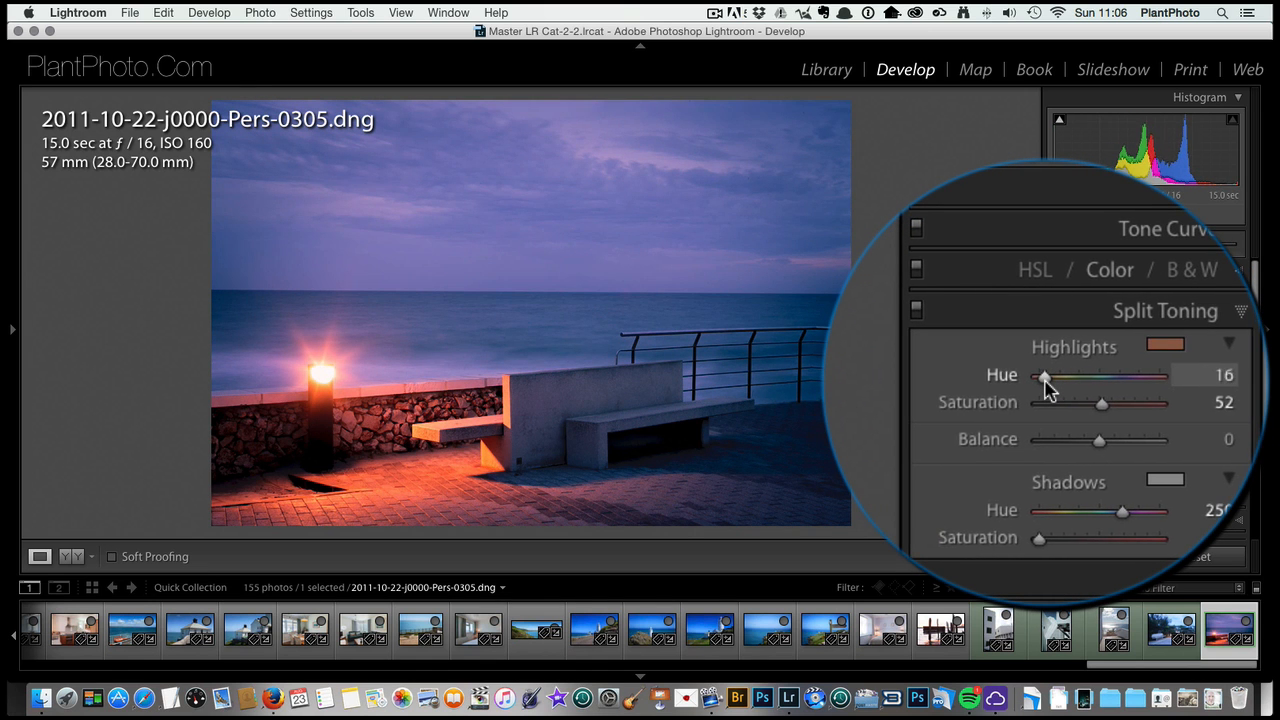
pyautogui.moveTo(1048, 376); pyautogui.dragTo(1064, 376)
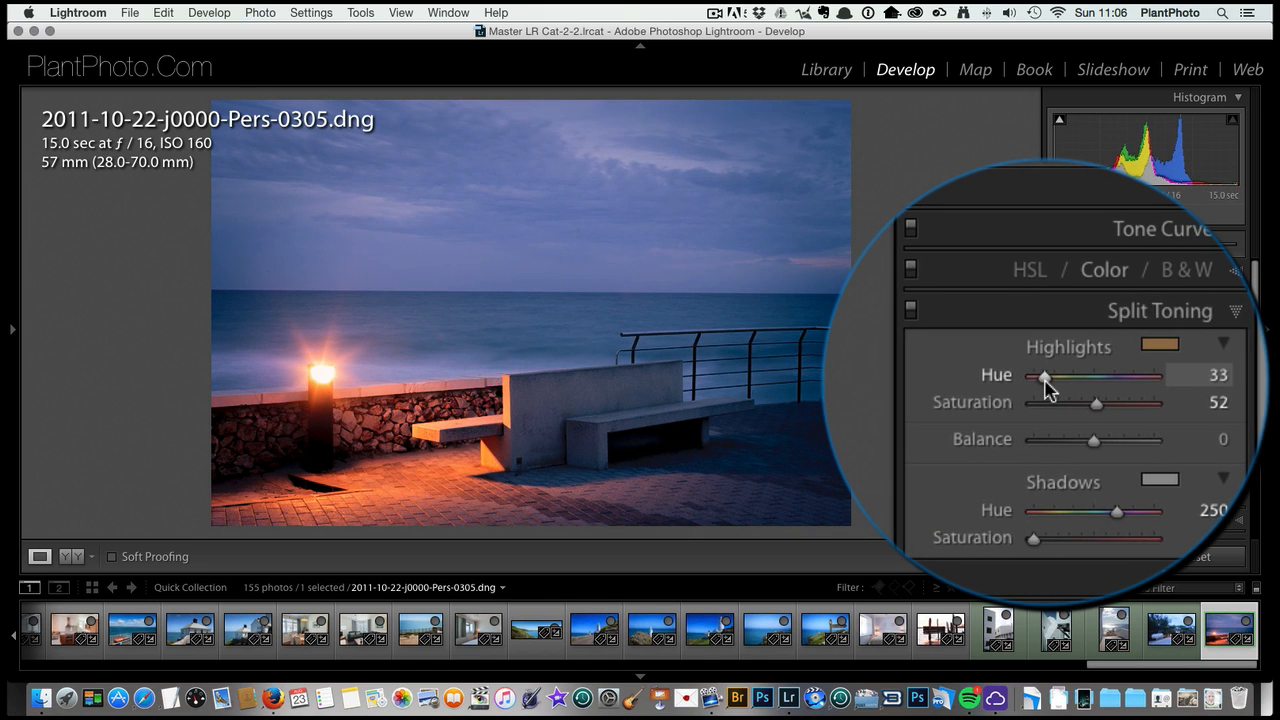
pyautogui.moveTo(1046, 376); pyautogui.dragTo(1058, 376)
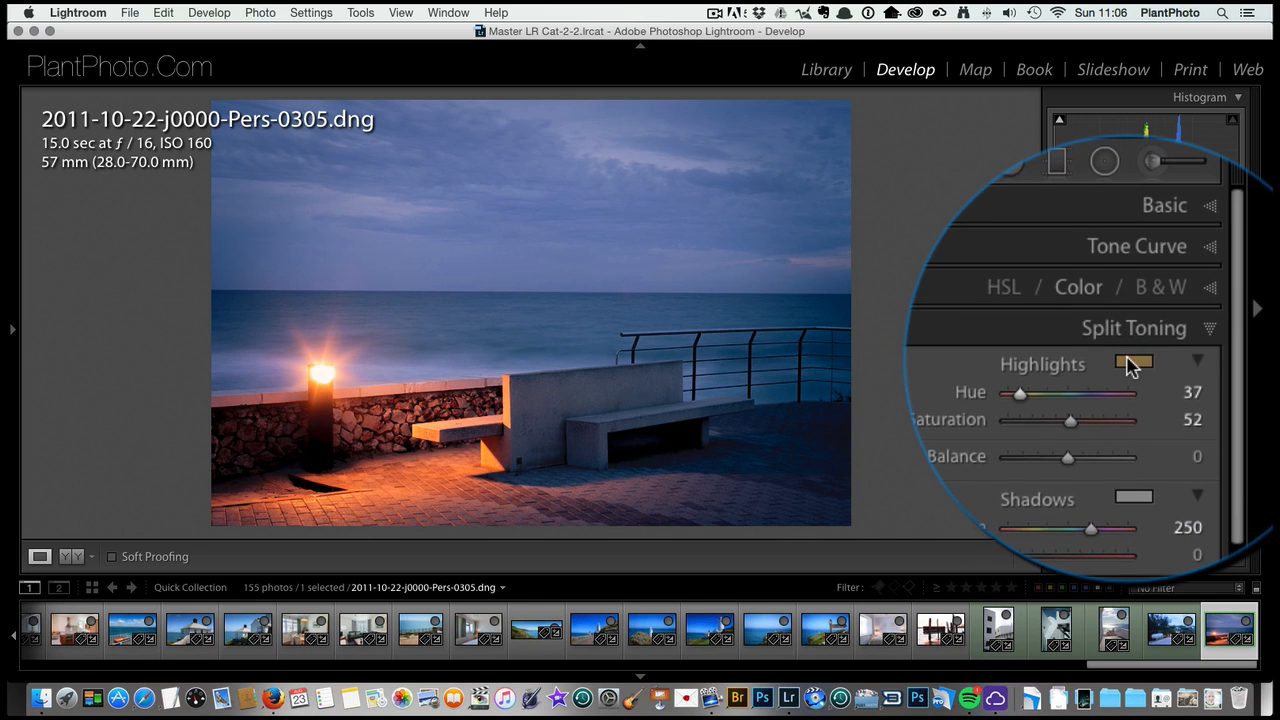
pyautogui.click(1134, 362)
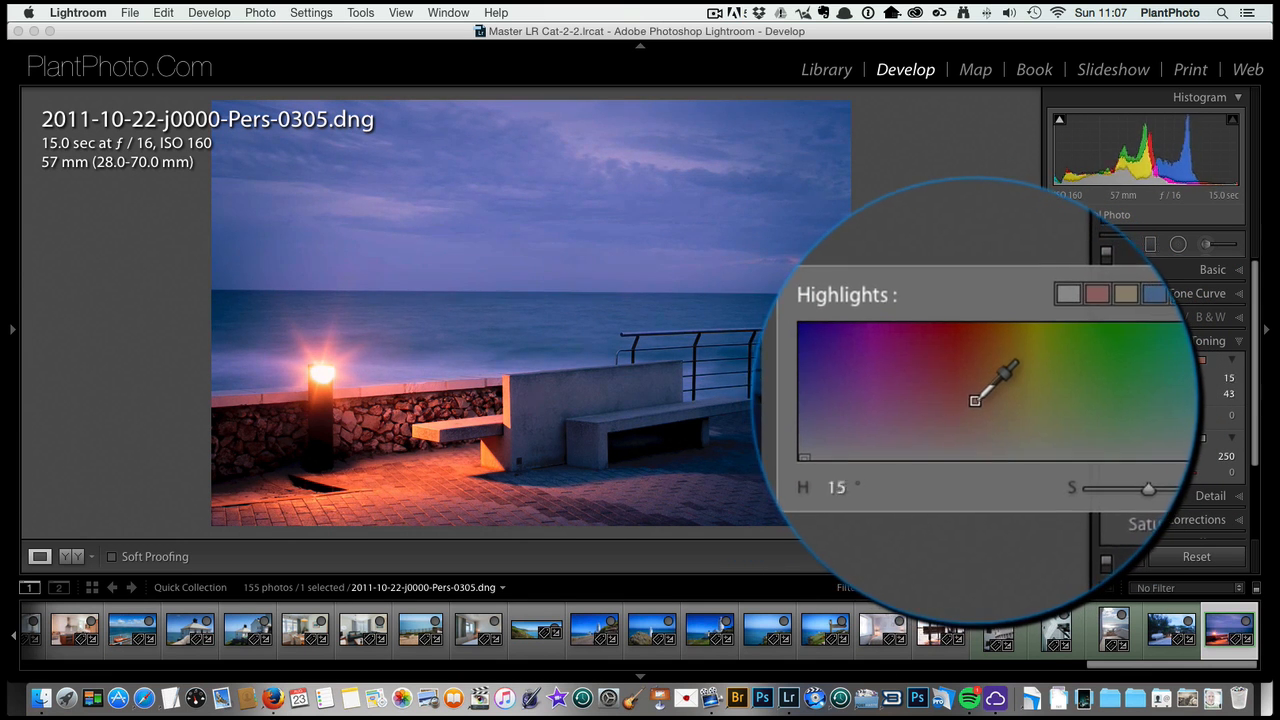
# Step: In the highlight colour chooser, try oranges near 27–37 and settle on a redder orange at hue 20
pyautogui.moveTo(976, 400); pyautogui.dragTo(972, 396)
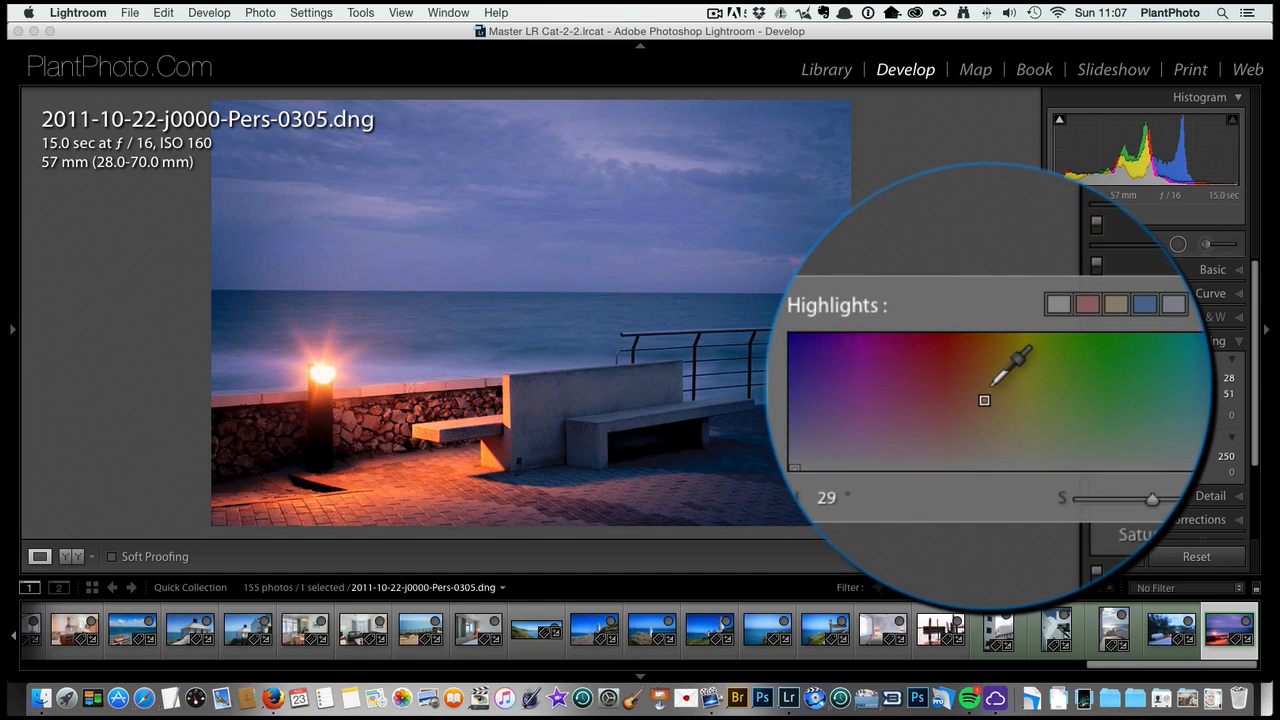
pyautogui.moveTo(984, 400); pyautogui.dragTo(984, 384)
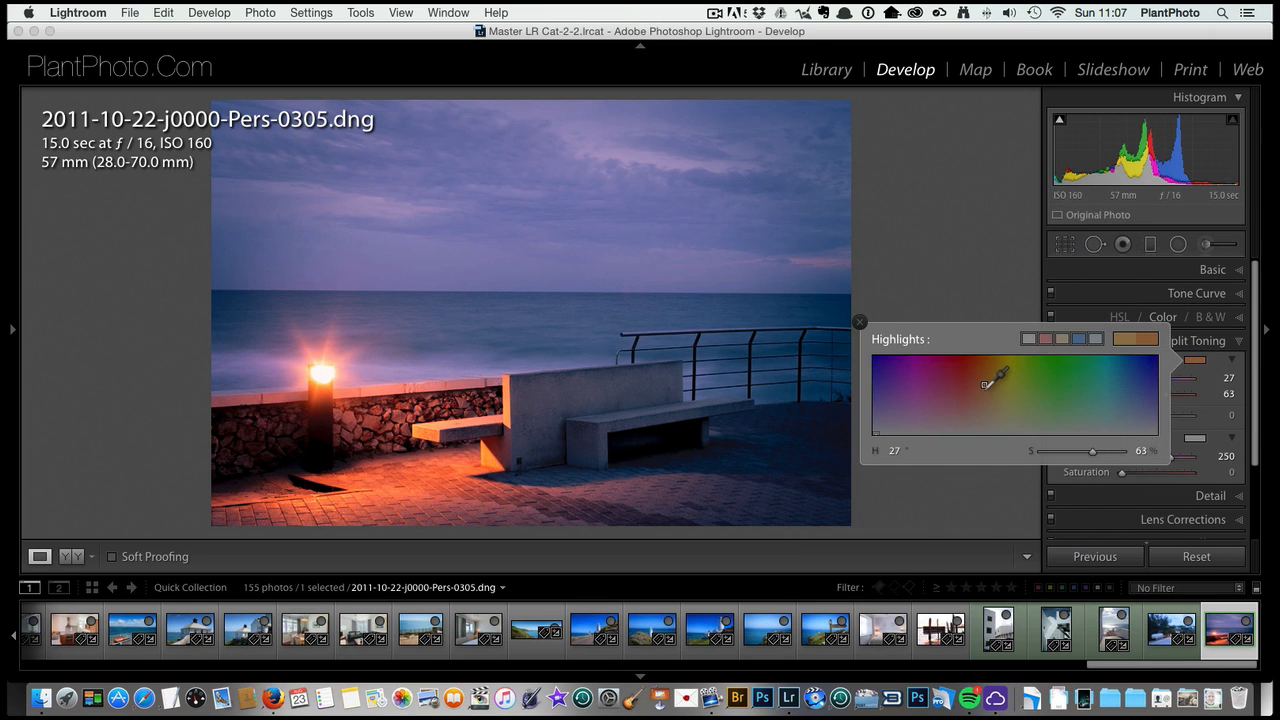
pyautogui.moveTo(996, 380); pyautogui.dragTo(980, 380)
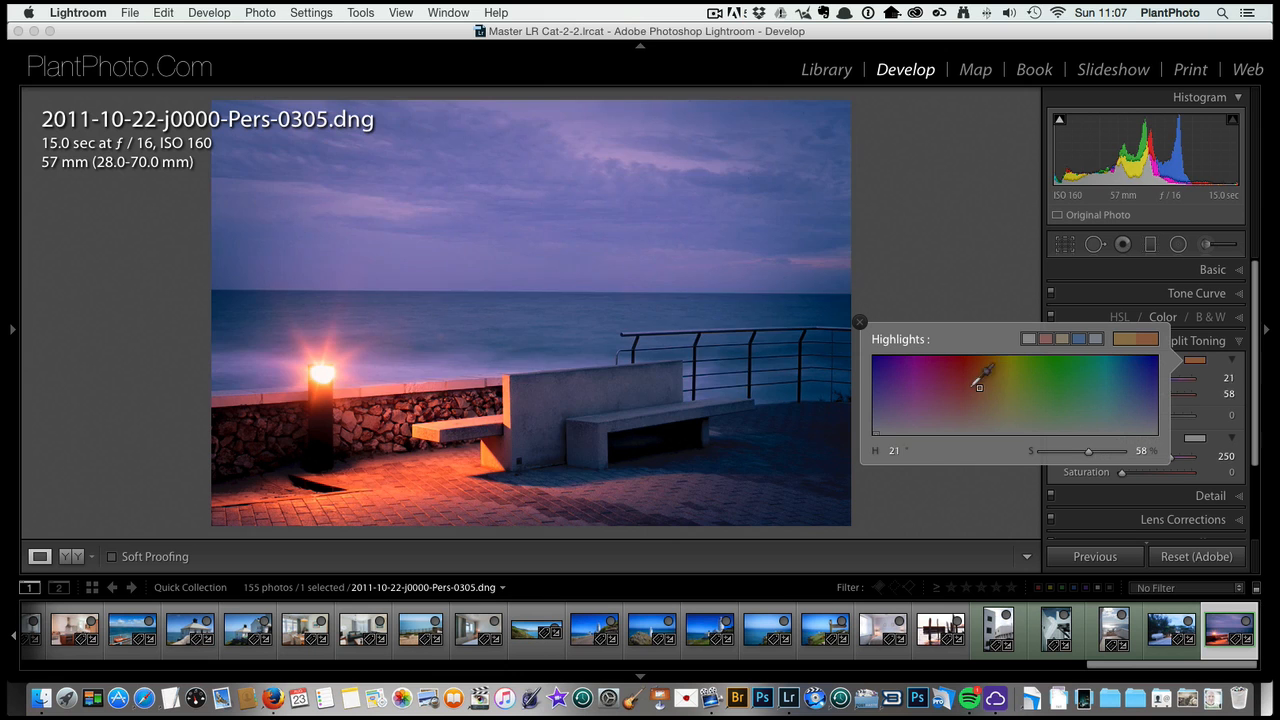
pyautogui.moveTo(980, 384); pyautogui.dragTo(952, 416)
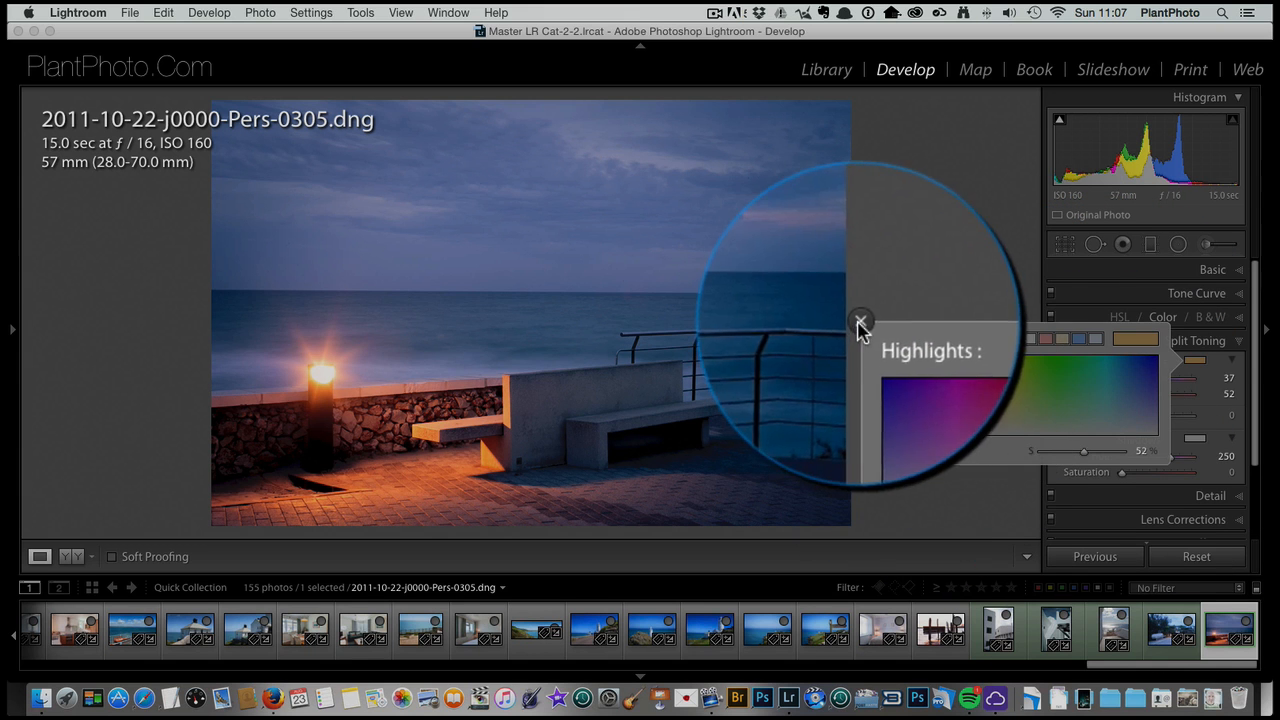
pyautogui.click(860, 322)
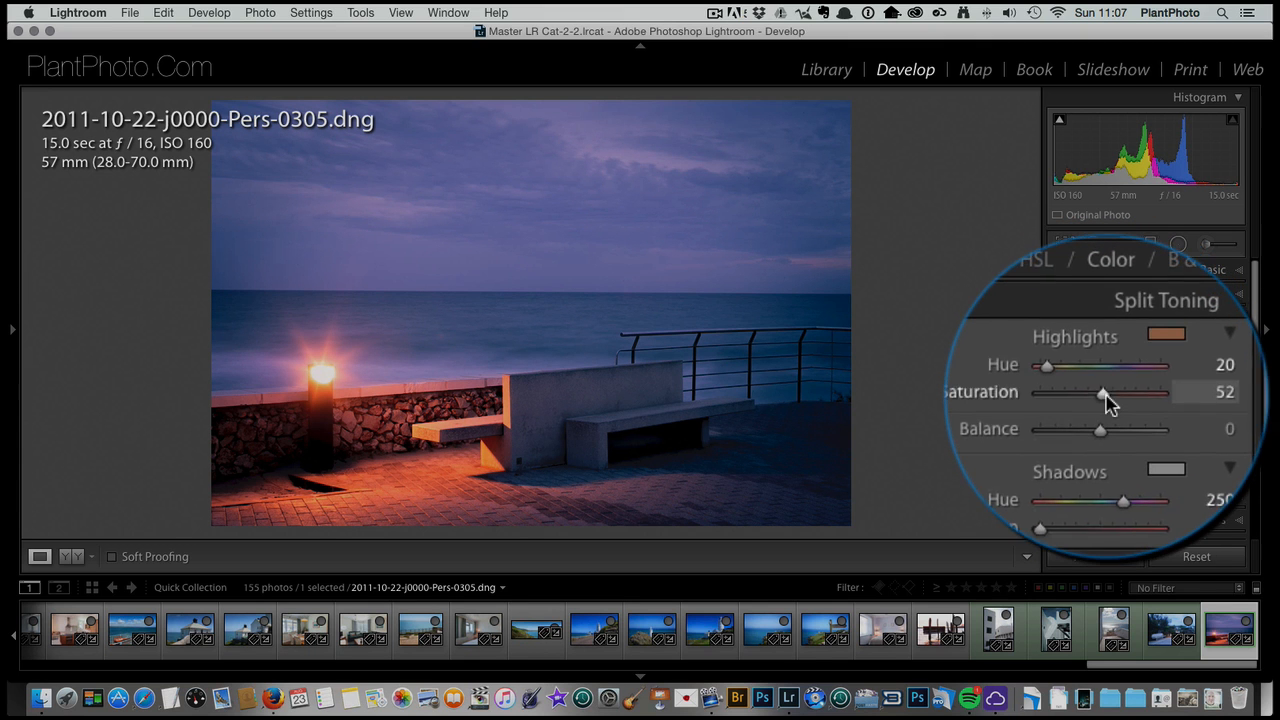
# Step: Raise the highlight tint saturation to around 60–65 at hue 20
pyautogui.moveTo(1102, 392); pyautogui.dragTo(1108, 392)
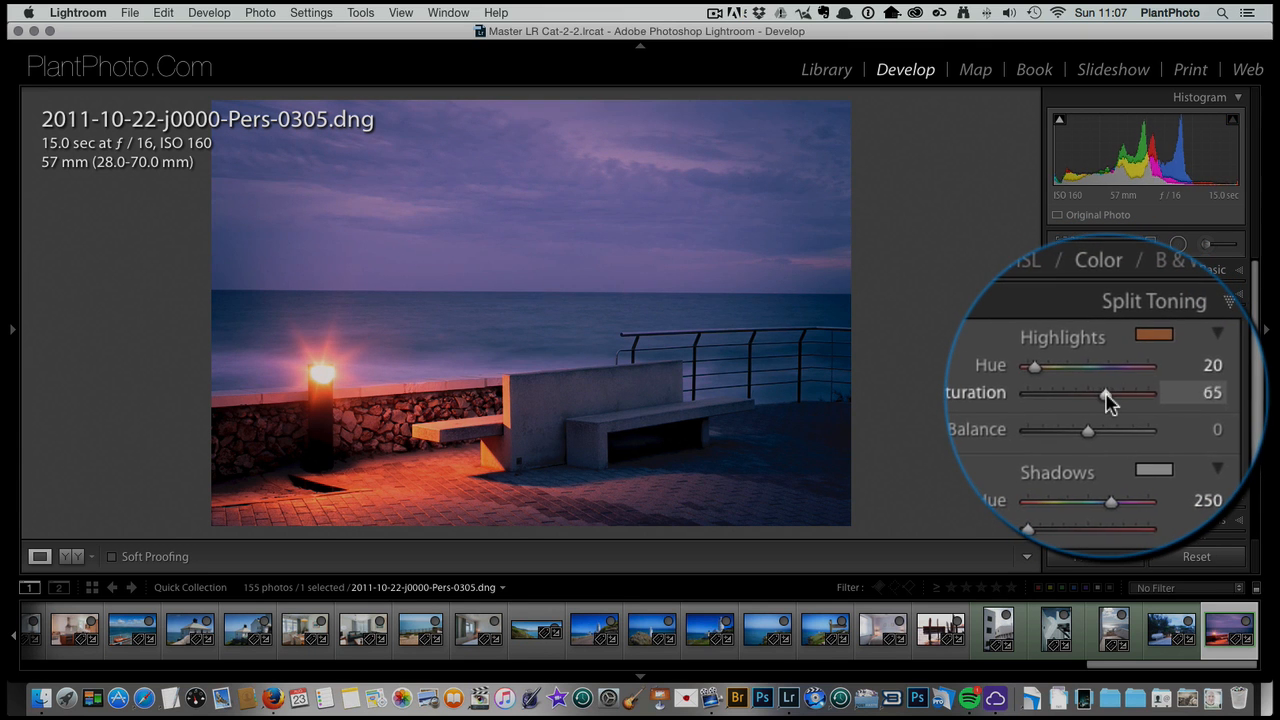
pyautogui.moveTo(1104, 392); pyautogui.dragTo(1090, 392)
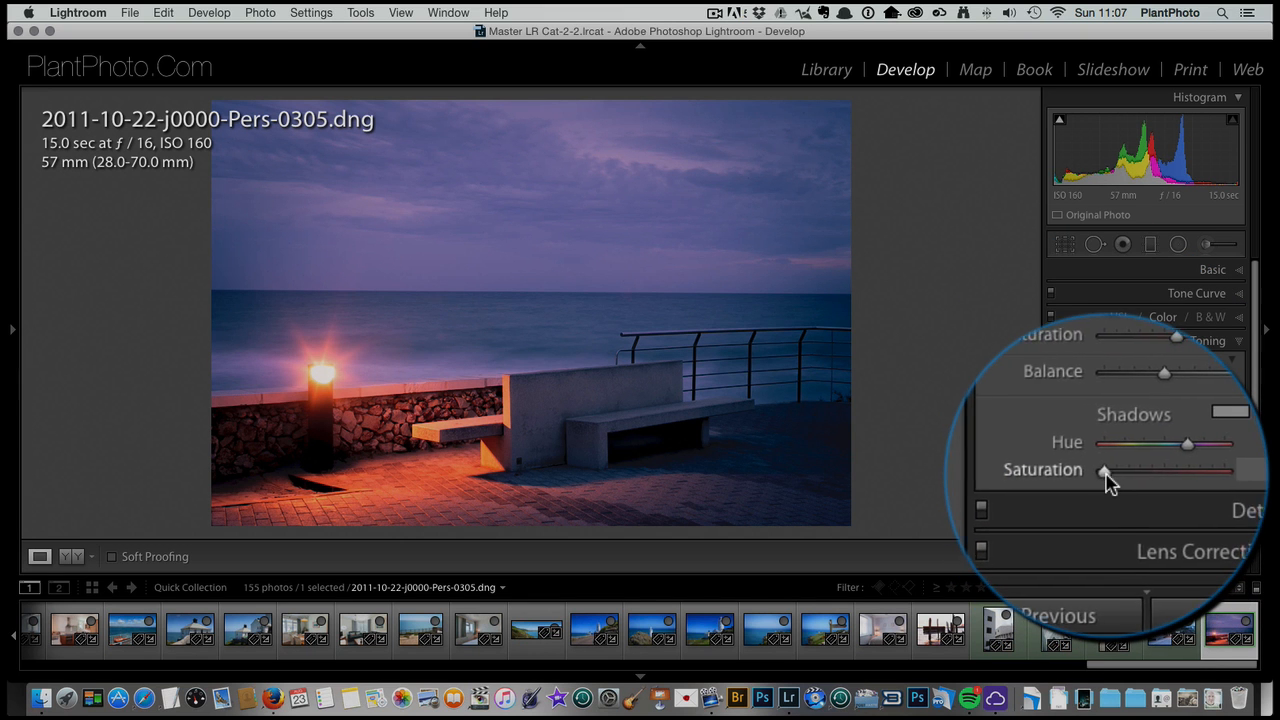
# Step: Saturate the shadow tint and bring its hue down from purple-blue 250 to teal-blue 192
pyautogui.moveTo(1104, 480); pyautogui.dragTo(1092, 482)
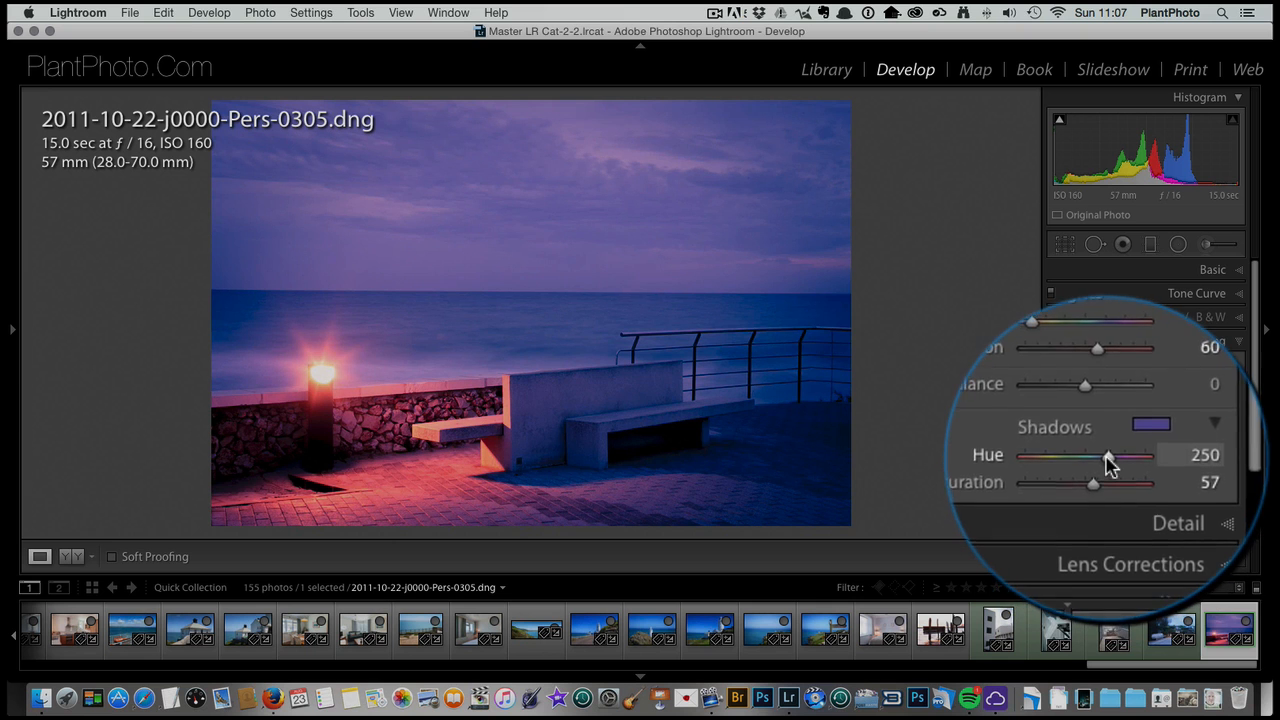
pyautogui.moveTo(1108, 456); pyautogui.dragTo(1098, 456)
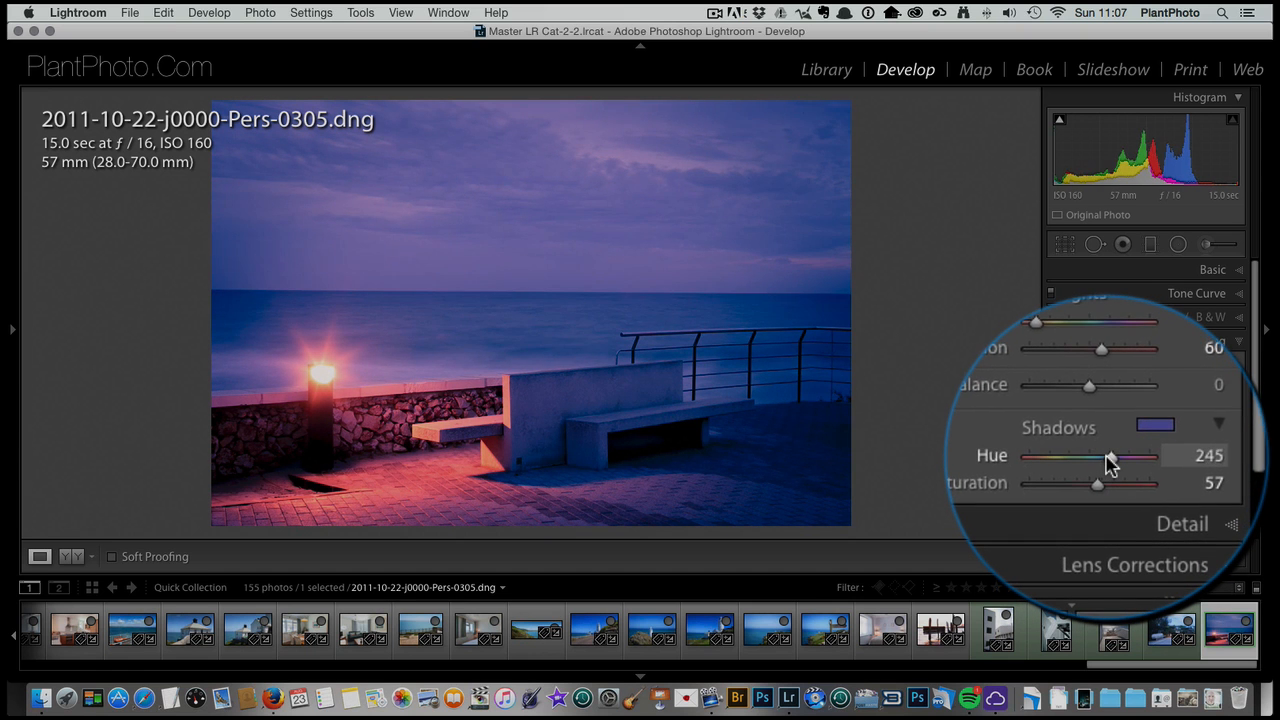
pyautogui.moveTo(1108, 456); pyautogui.dragTo(1098, 456)
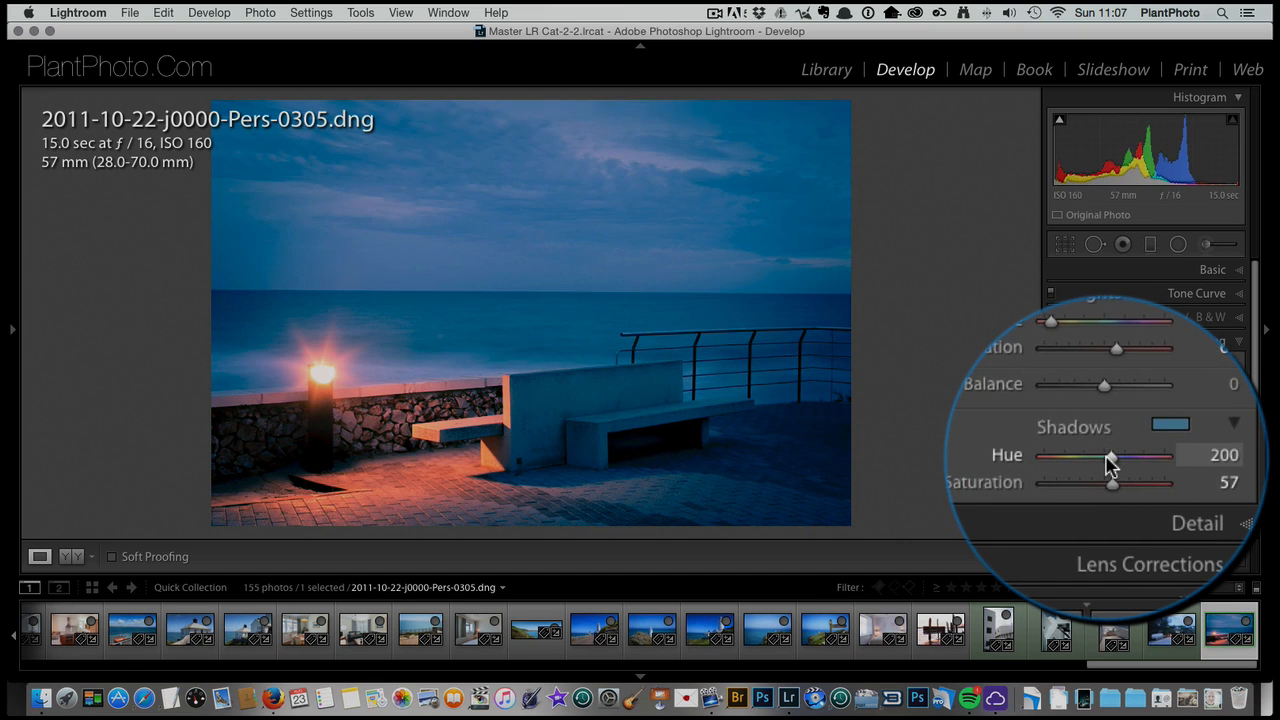
pyautogui.moveTo(1128, 456); pyautogui.dragTo(1108, 456)
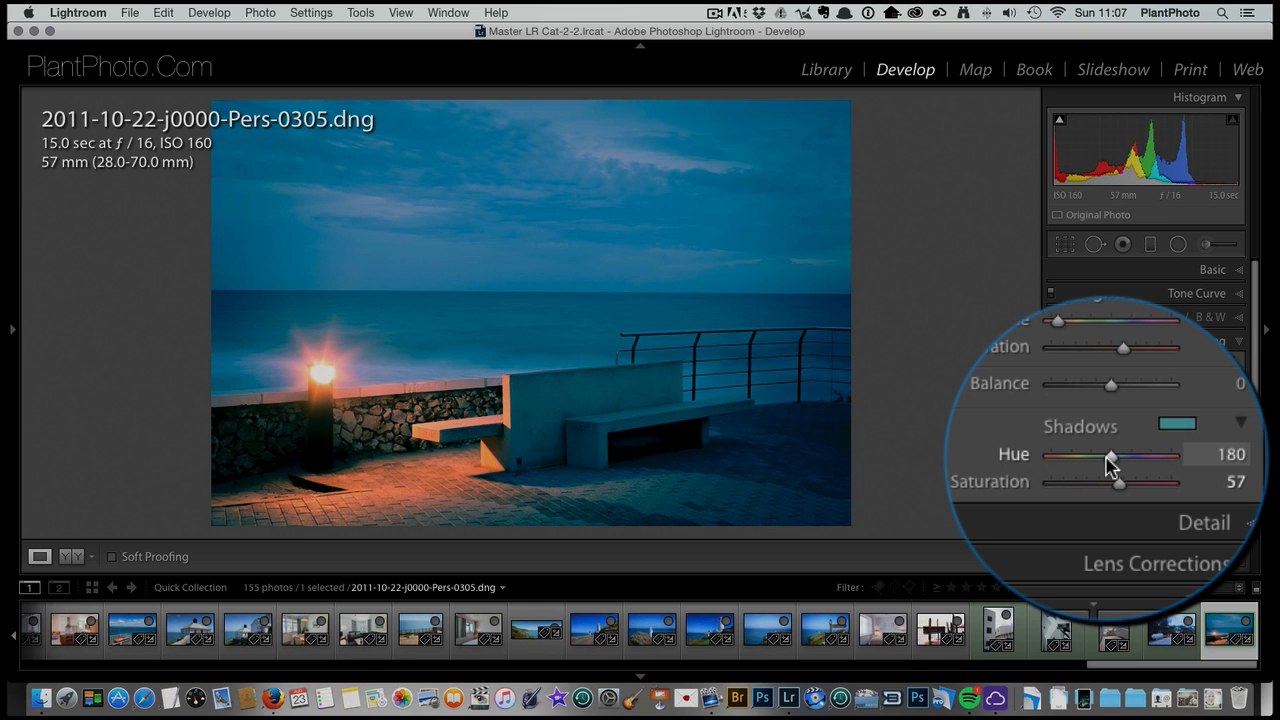
pyautogui.moveTo(1108, 456); pyautogui.dragTo(1116, 456)
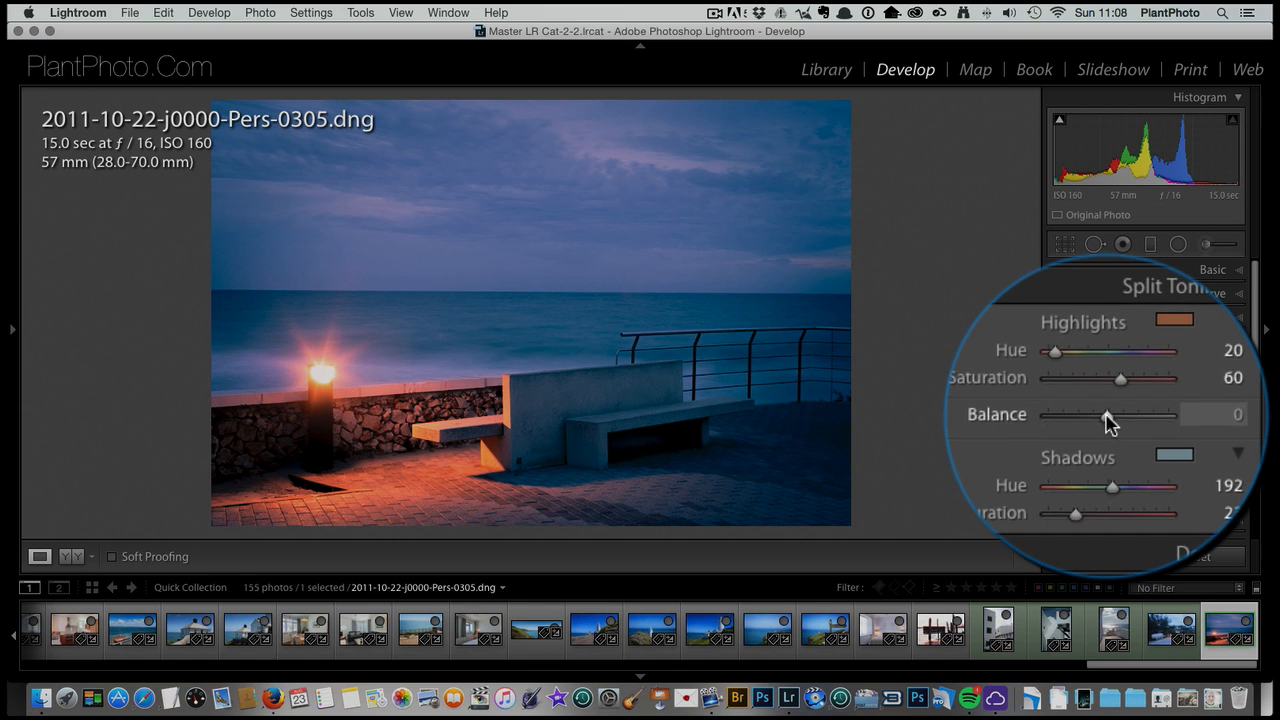
# Step: Swing the Balance slider toward shadows, then up past +32 to +34, settling back at +27
pyautogui.moveTo(1104, 414); pyautogui.dragTo(1076, 414)
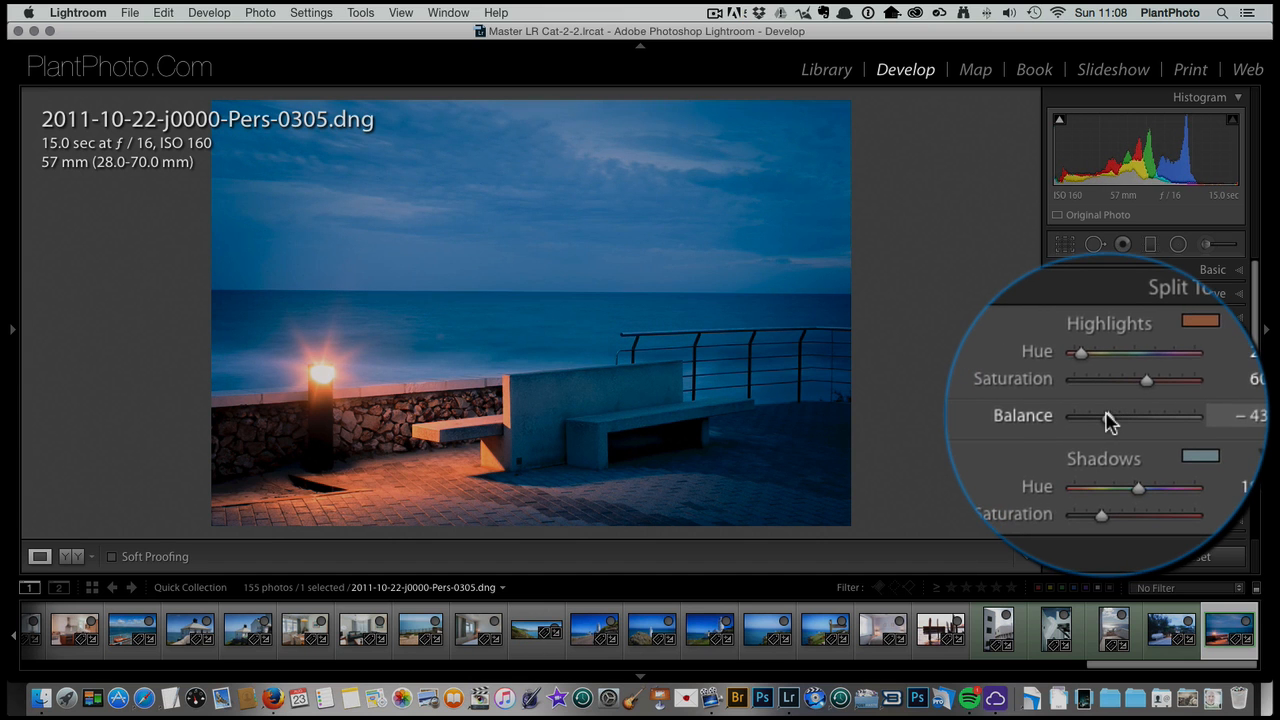
pyautogui.moveTo(1110, 414); pyautogui.dragTo(1104, 414)
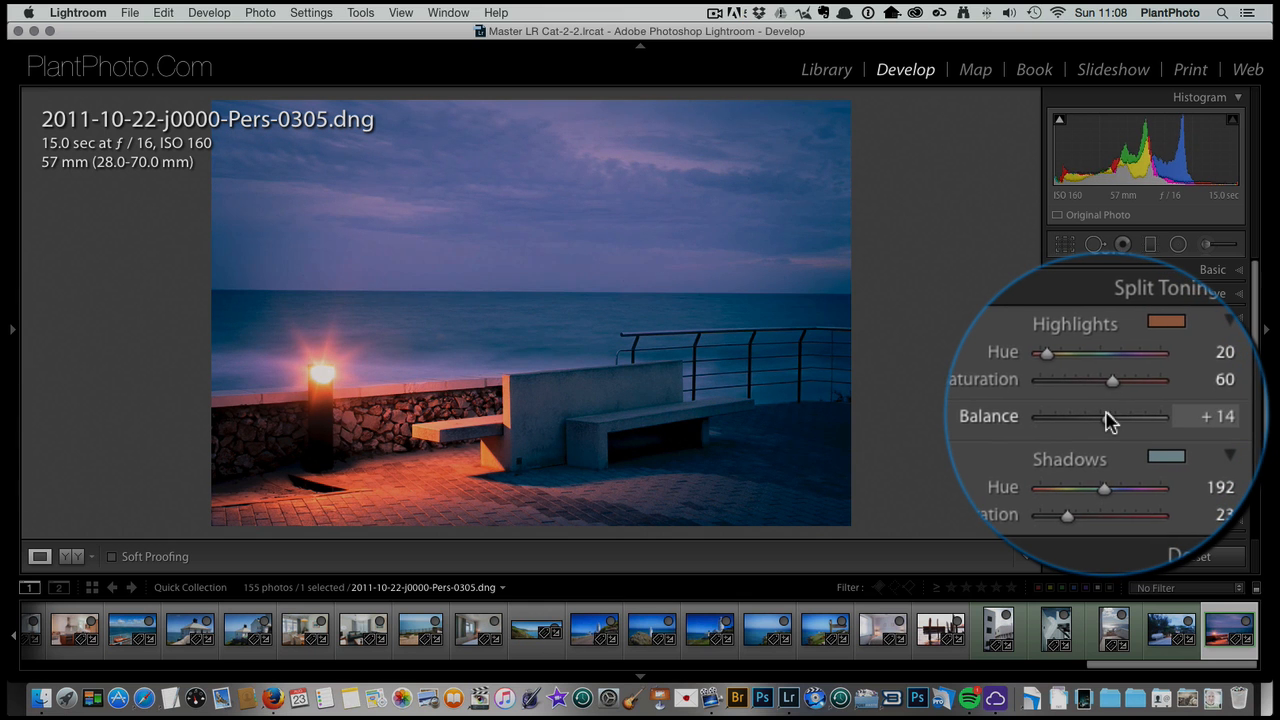
pyautogui.moveTo(1108, 416); pyautogui.dragTo(1140, 416)
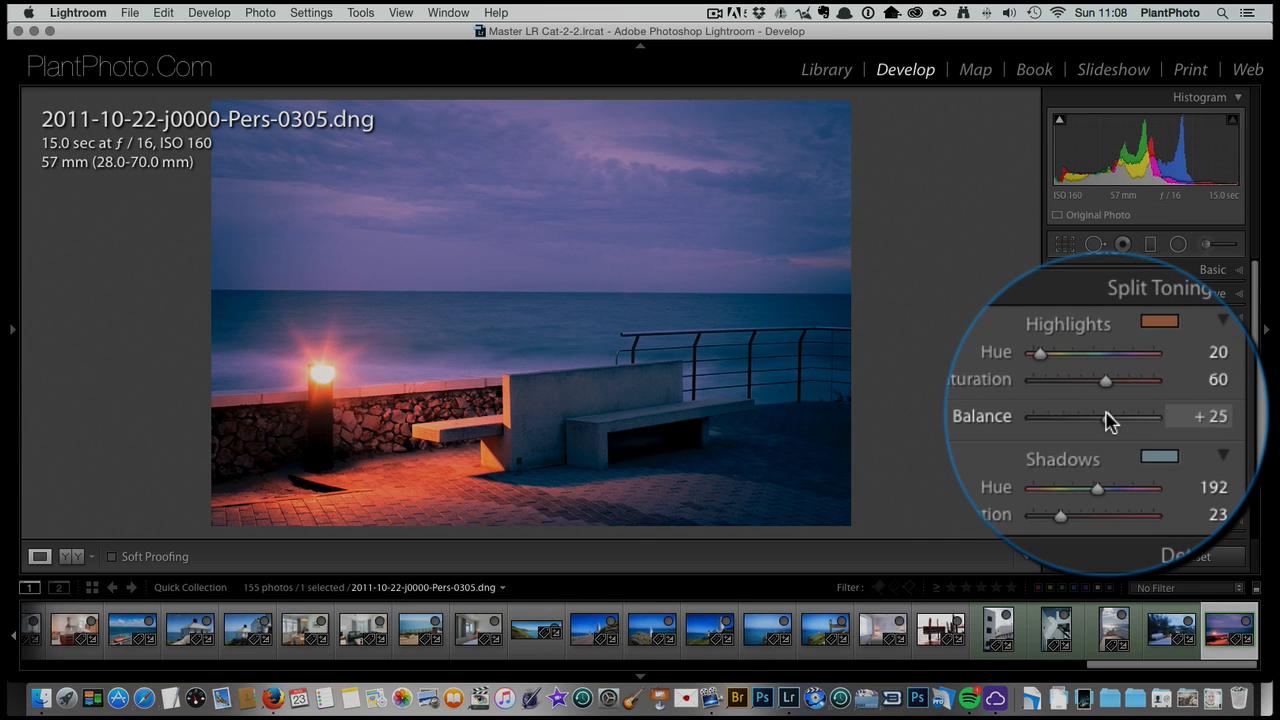
pyautogui.moveTo(1100, 416); pyautogui.dragTo(1108, 416)
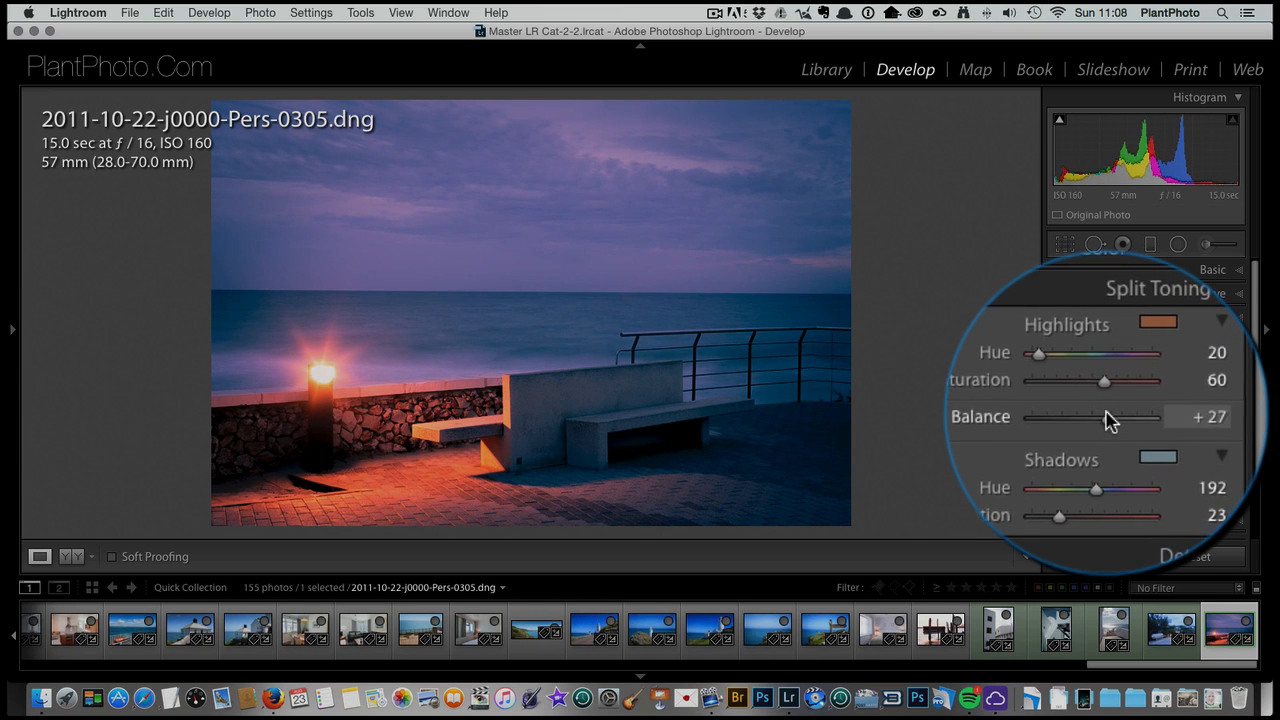
pyautogui.moveTo(1100, 418); pyautogui.dragTo(1108, 412)
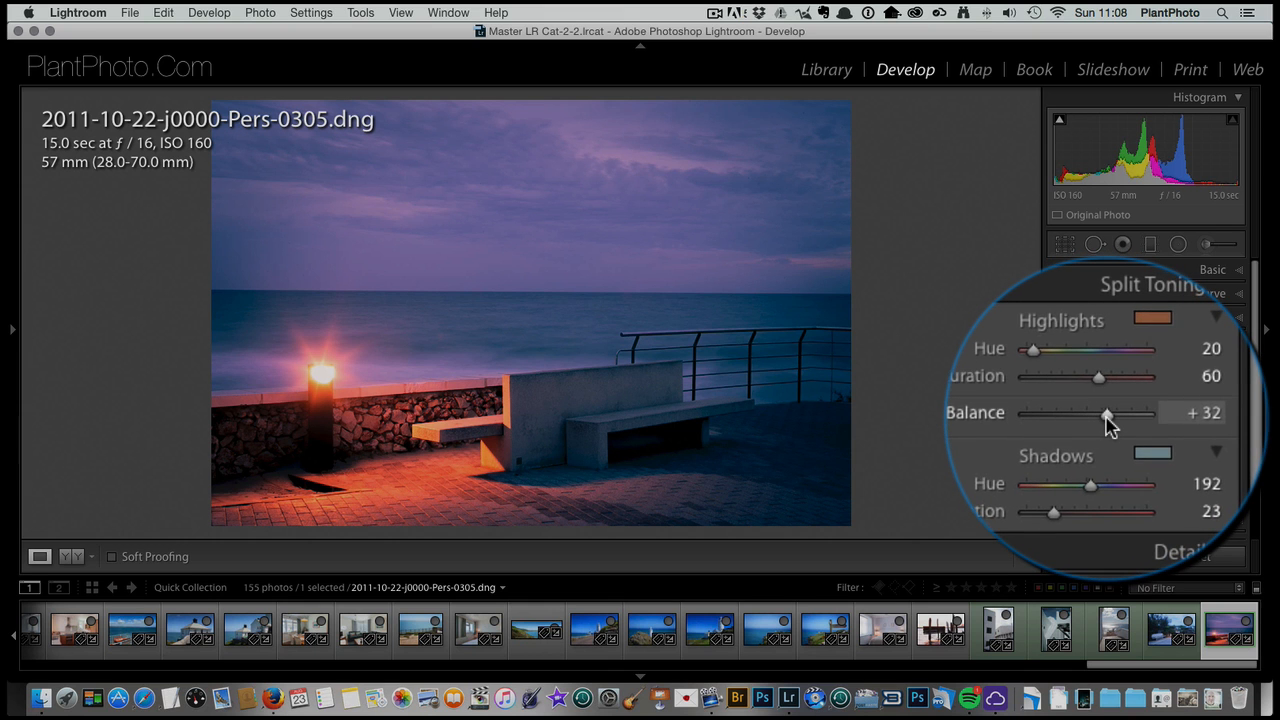
pyautogui.moveTo(1104, 414); pyautogui.dragTo(1116, 414)
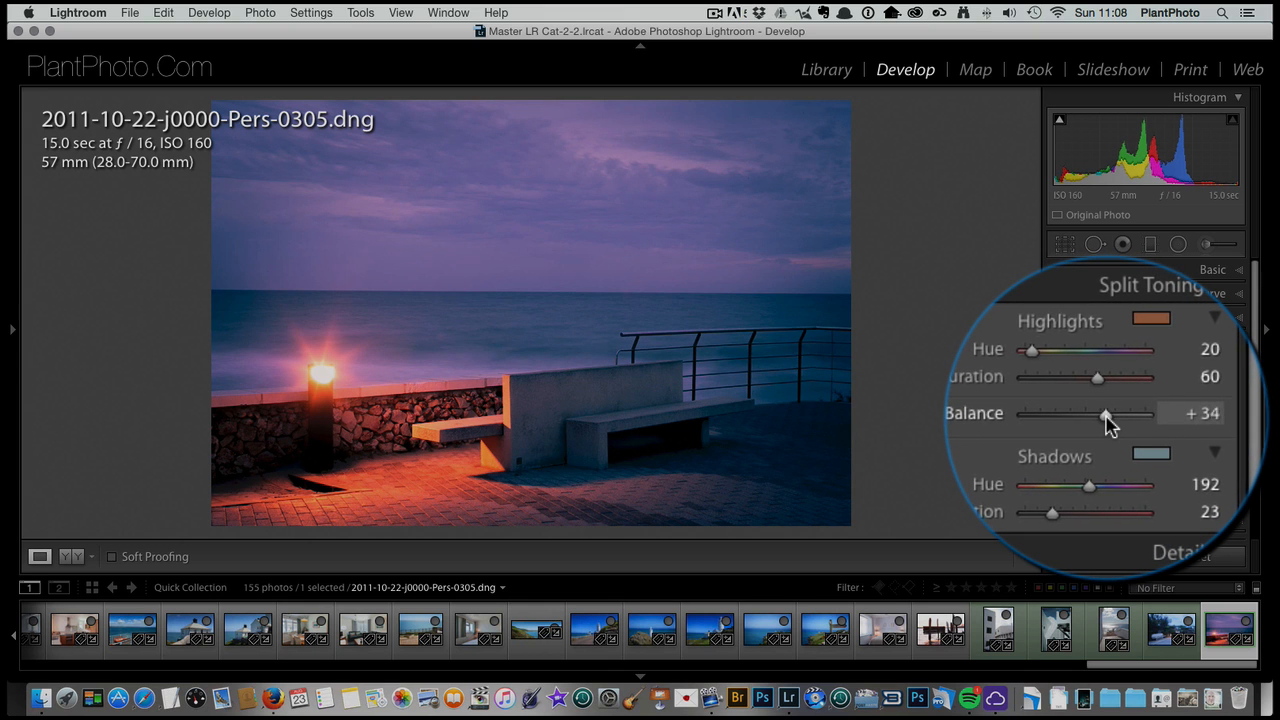
pyautogui.moveTo(1106, 414); pyautogui.dragTo(1080, 414)
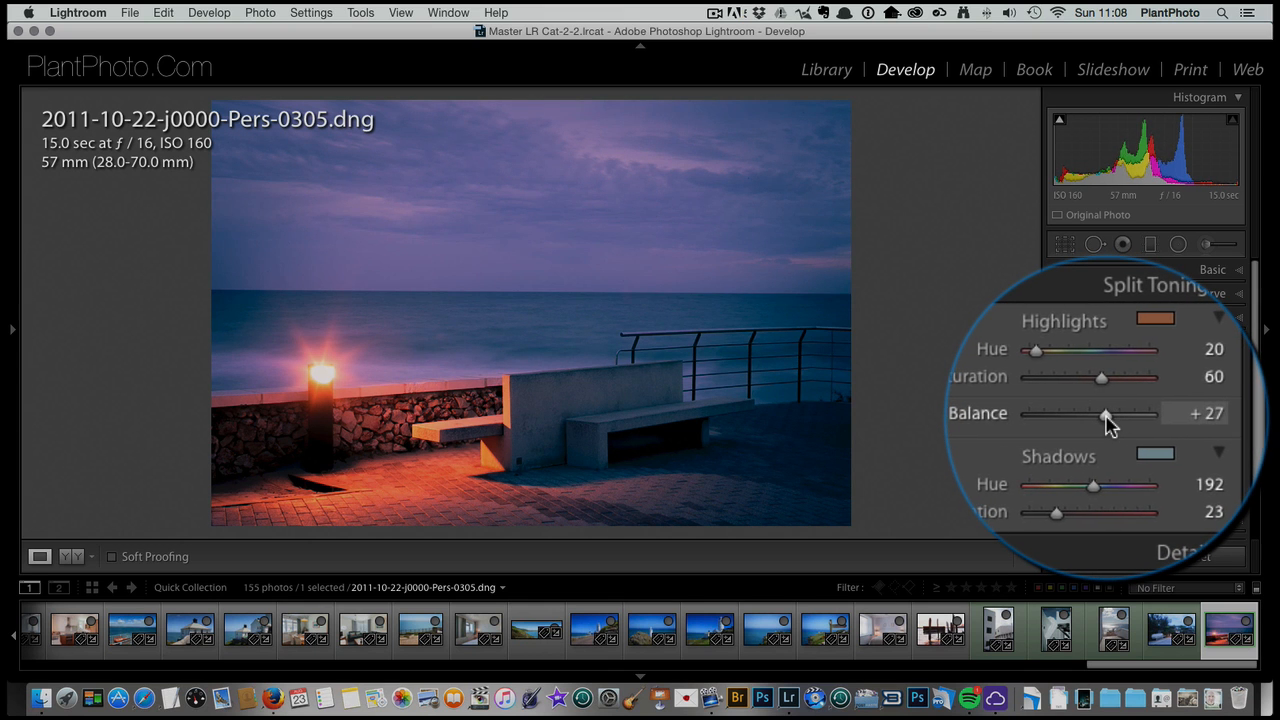
pyautogui.moveTo(1104, 376); pyautogui.dragTo(1112, 392)
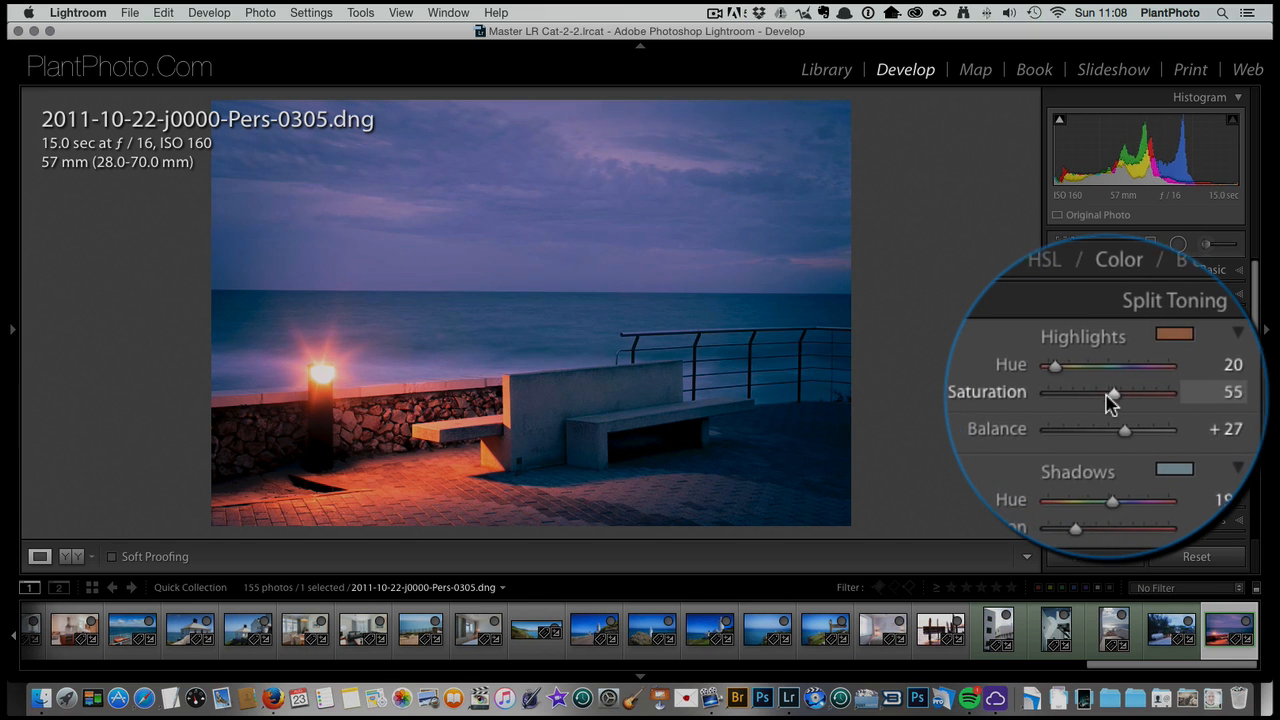
# Step: Lower highlight saturation to 43, set shadows to hue 194 at saturation 27, and raise balance to +34
pyautogui.moveTo(1112, 392); pyautogui.dragTo(1106, 392)
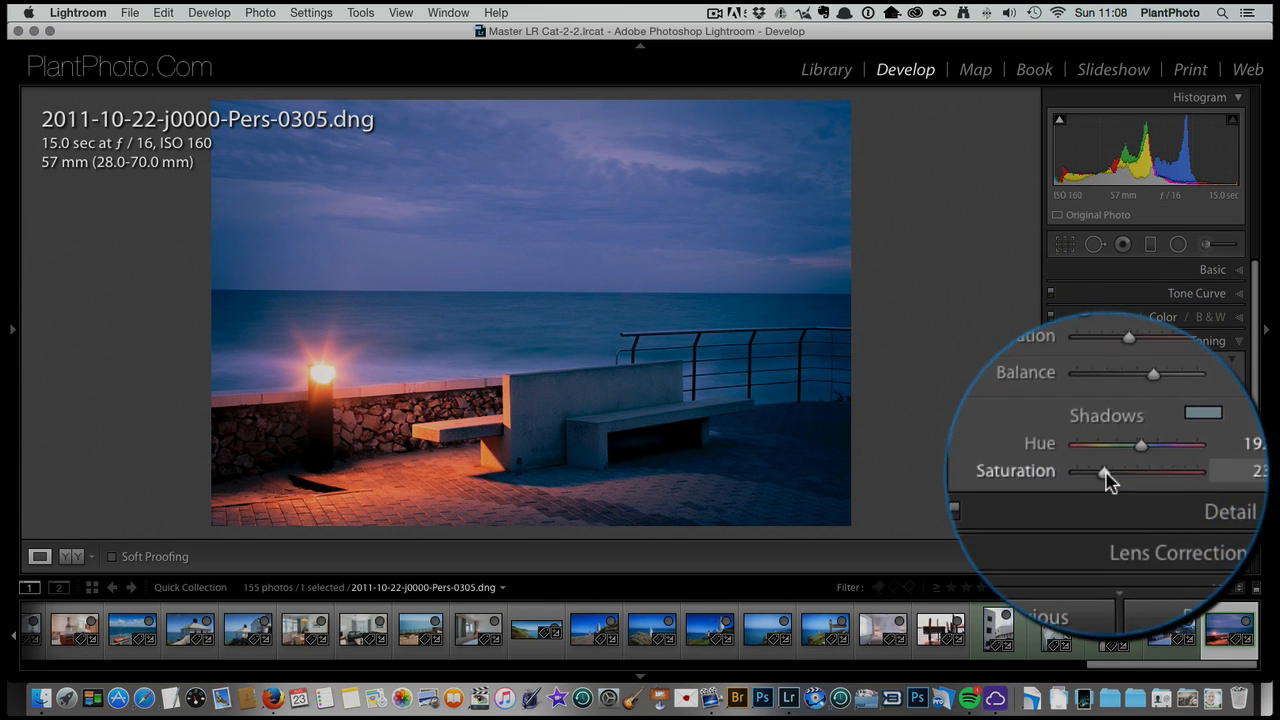
pyautogui.moveTo(1104, 476); pyautogui.dragTo(1136, 476)
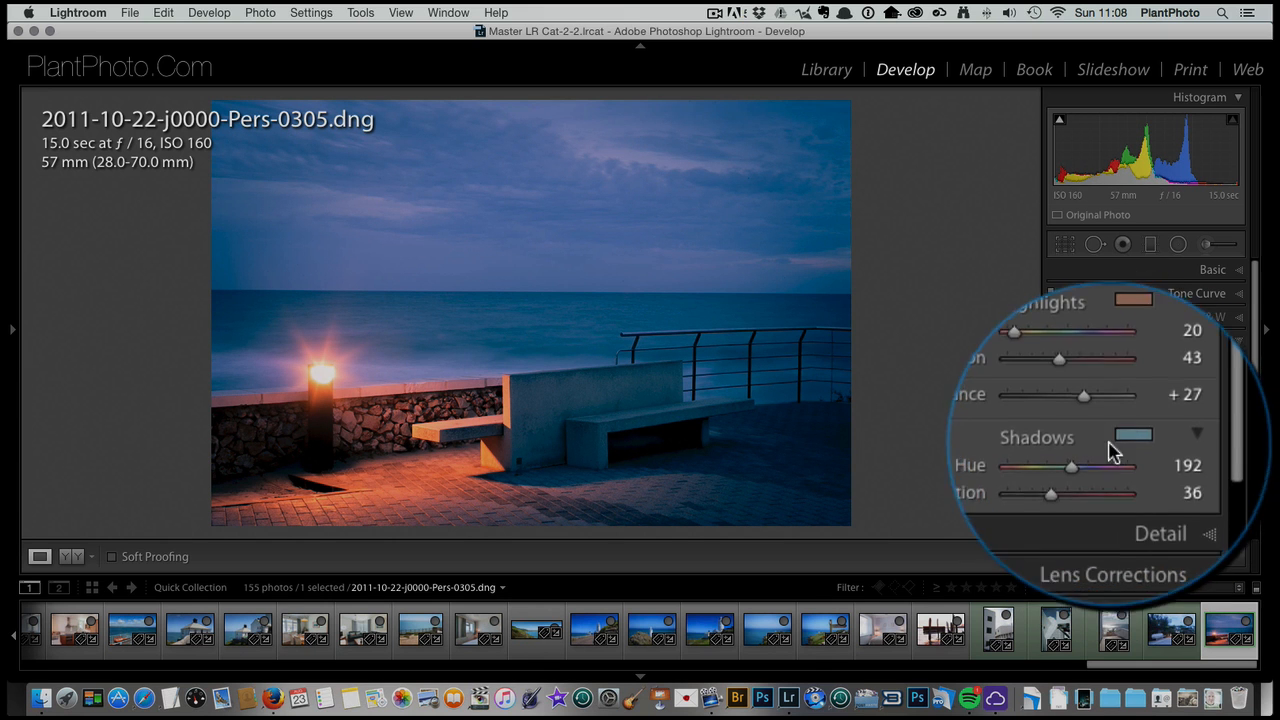
pyautogui.click(1132, 432)
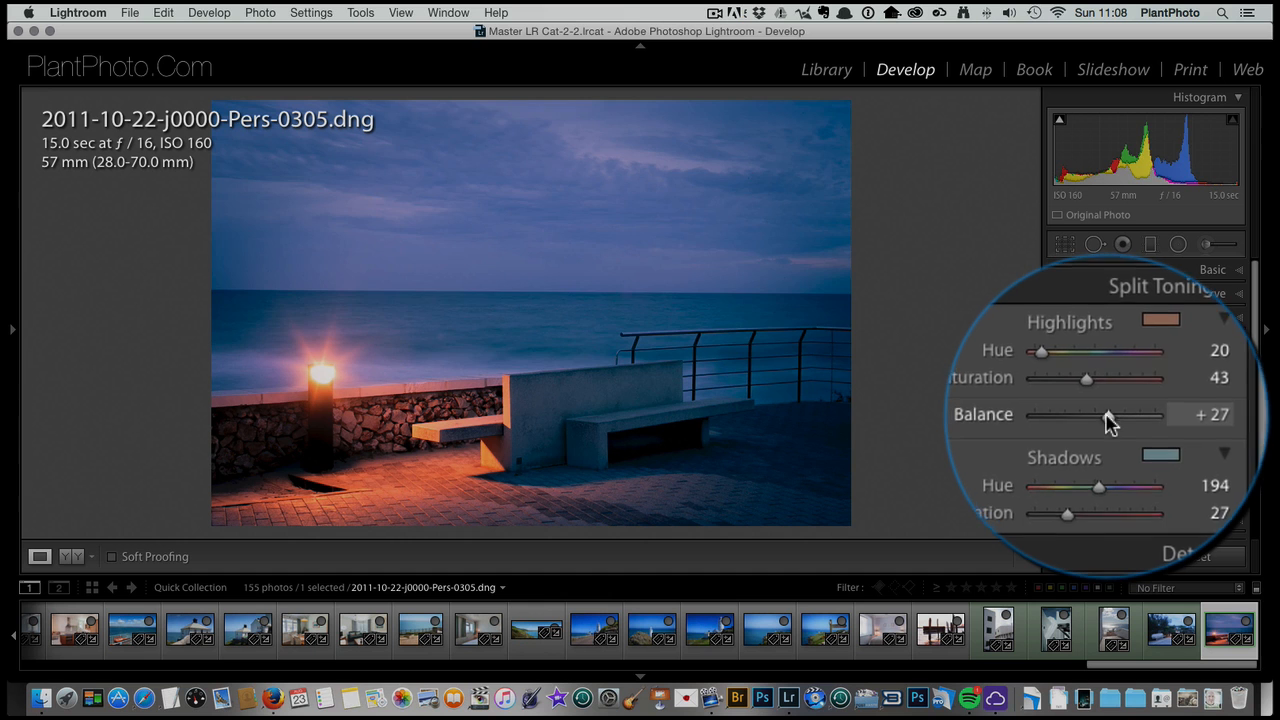
pyautogui.moveTo(1108, 414); pyautogui.dragTo(1120, 414)
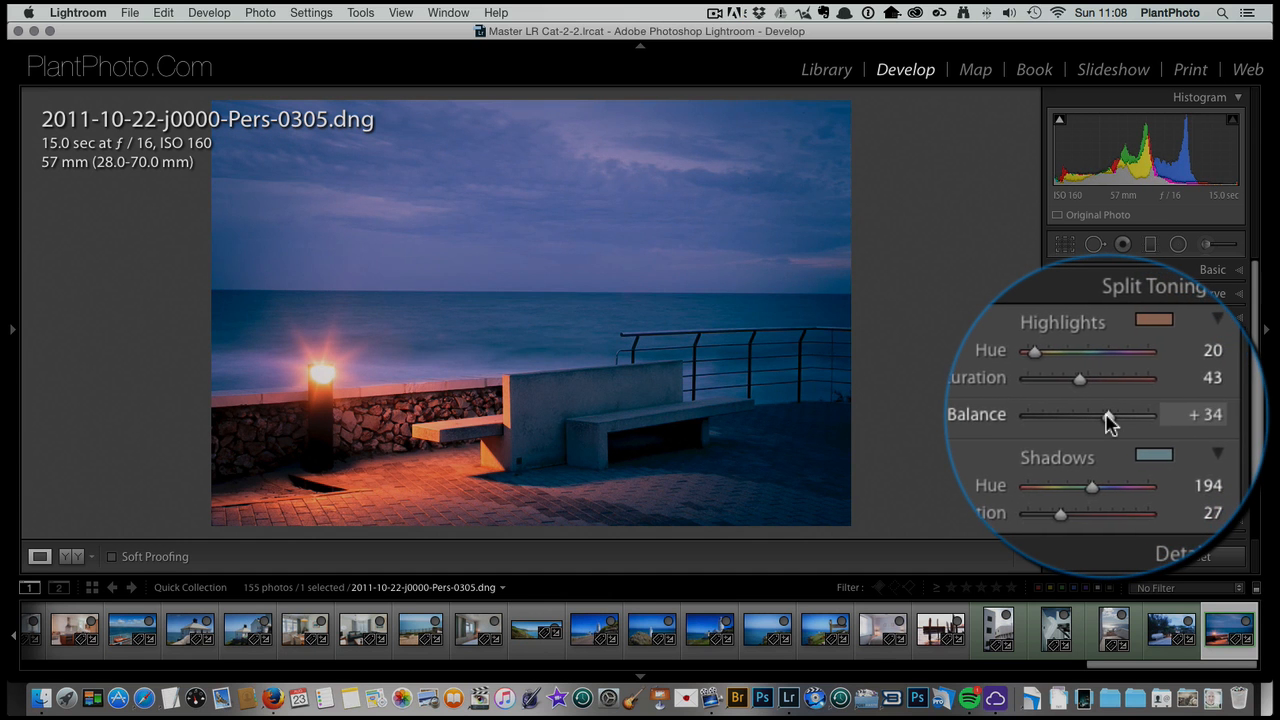
# Step: Ease balance to +32 and disable Split Toning, returning the seascape to plain blue
pyautogui.moveTo(1108, 414); pyautogui.dragTo(1096, 414)
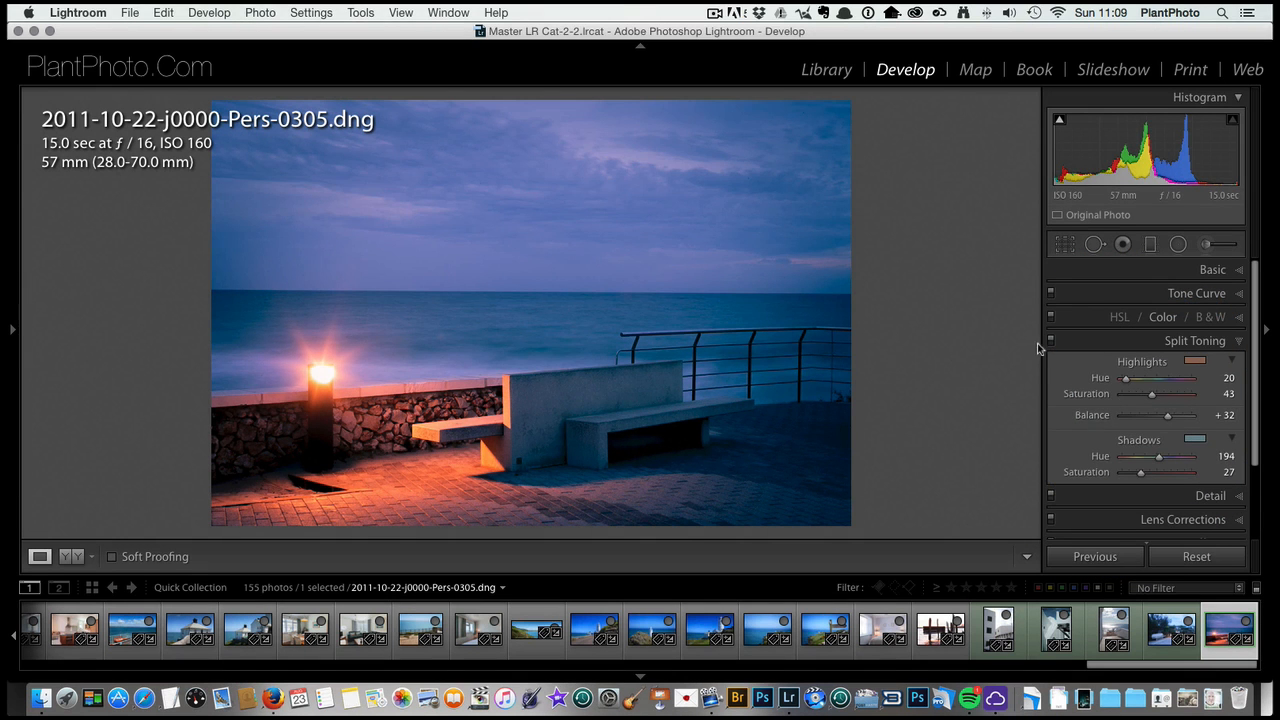
pyautogui.click(1052, 344)
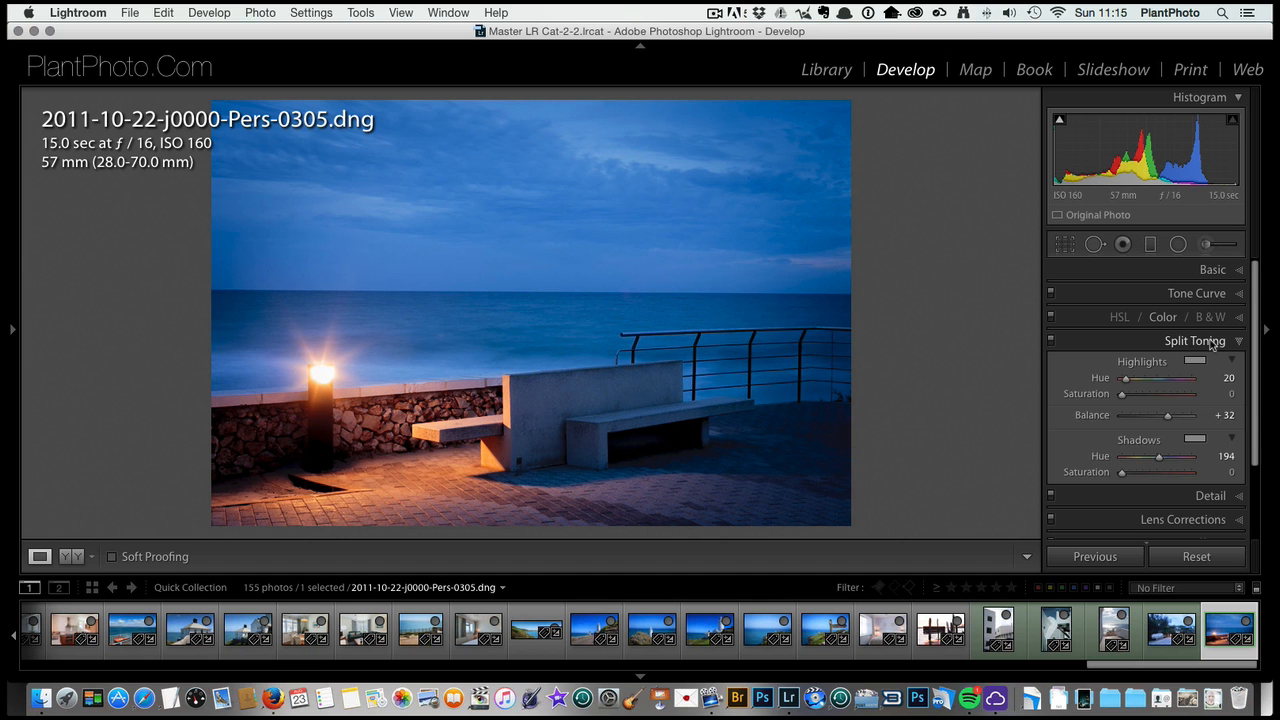
# Step: Collapse Split Toning, enable point-curve editing, and try the Blue channel before returning to RGB
pyautogui.click(1196, 340)
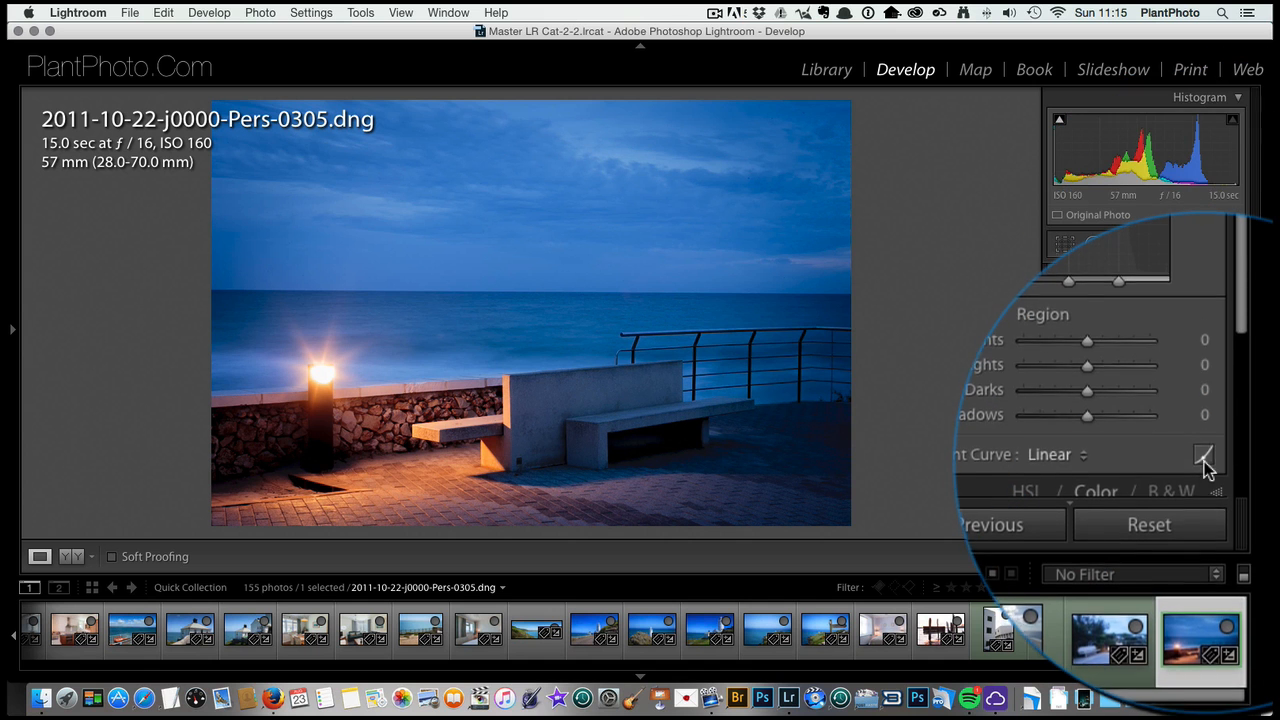
pyautogui.moveTo(1204, 460)
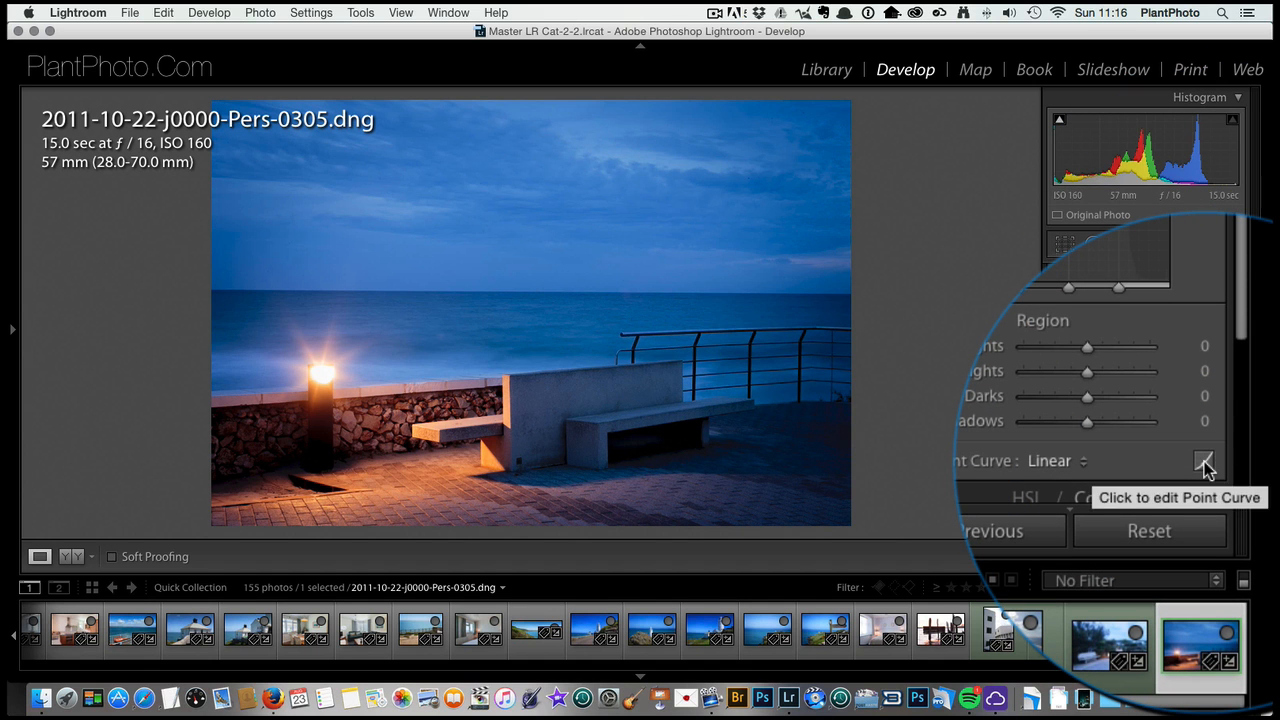
pyautogui.click(1206, 460)
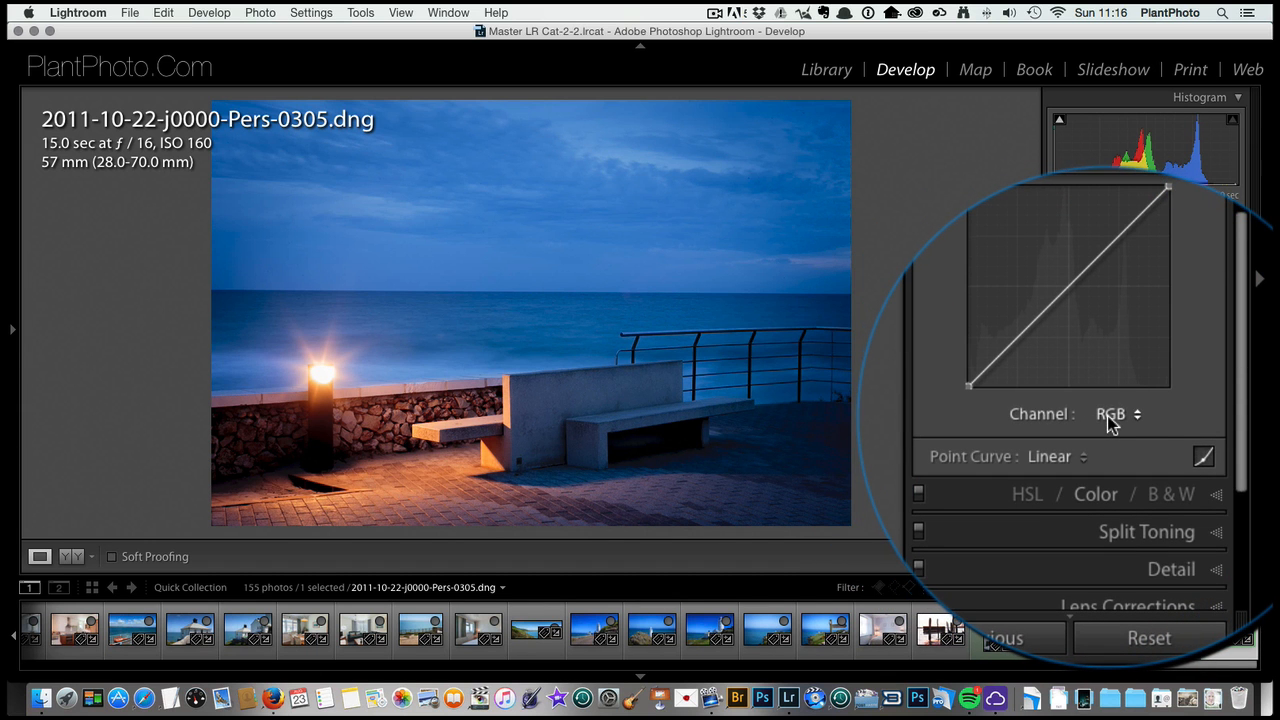
pyautogui.click(1112, 414)
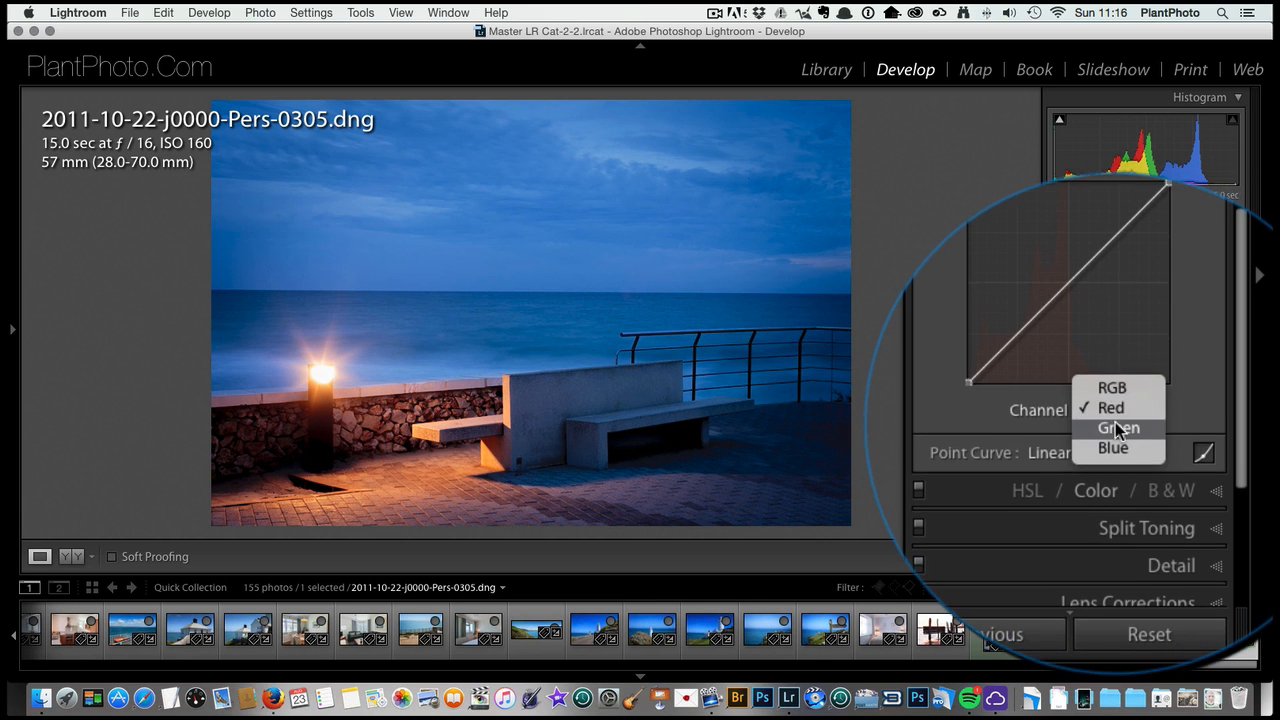
pyautogui.click(1112, 448)
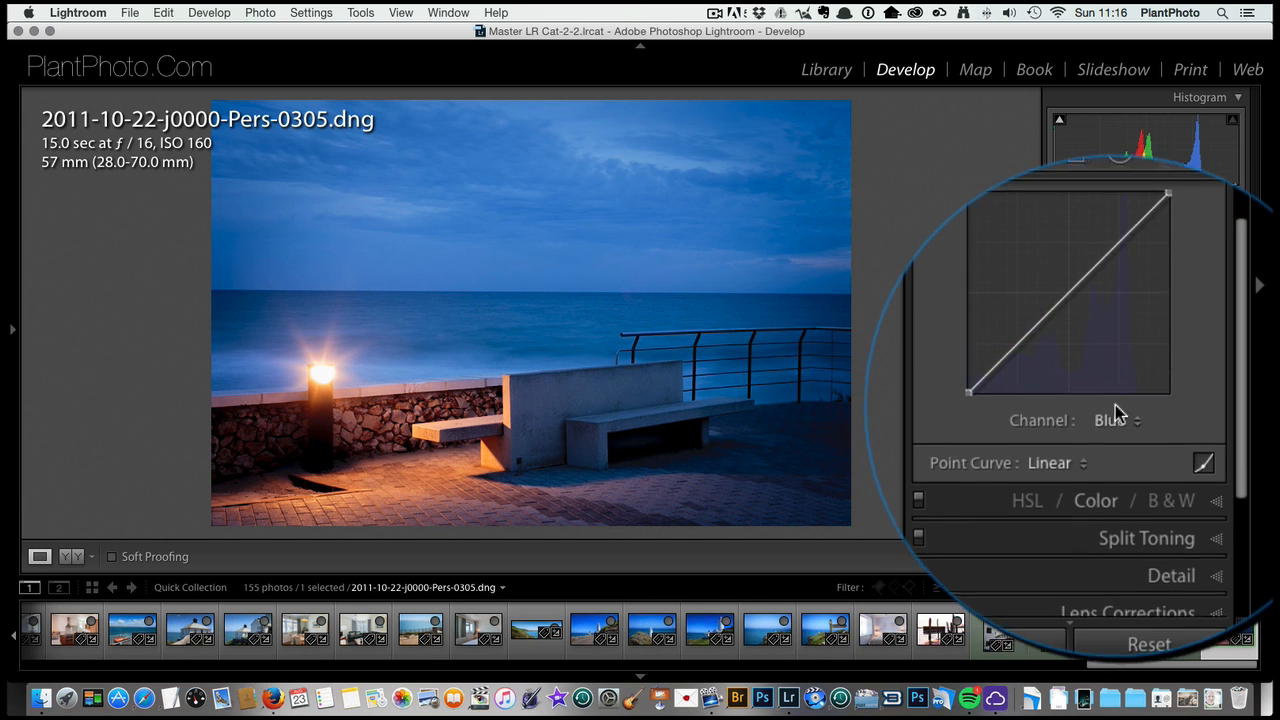
pyautogui.click(1110, 420)
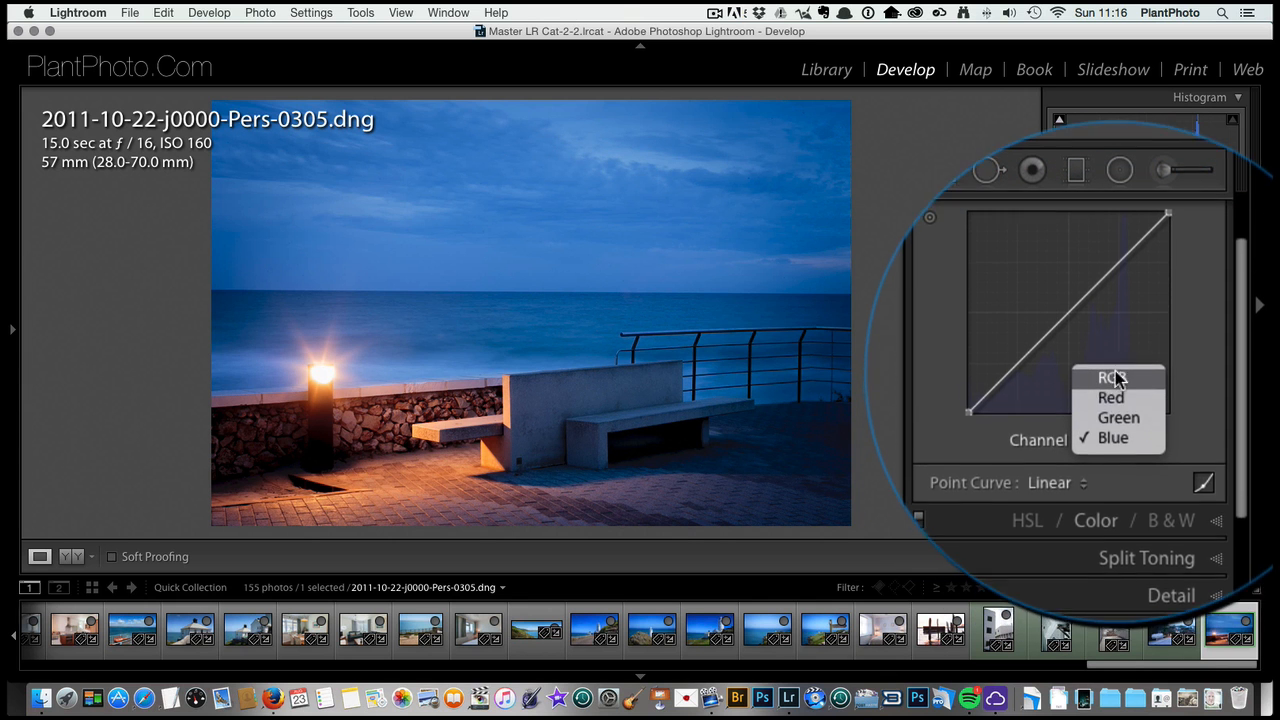
pyautogui.click(1110, 396)
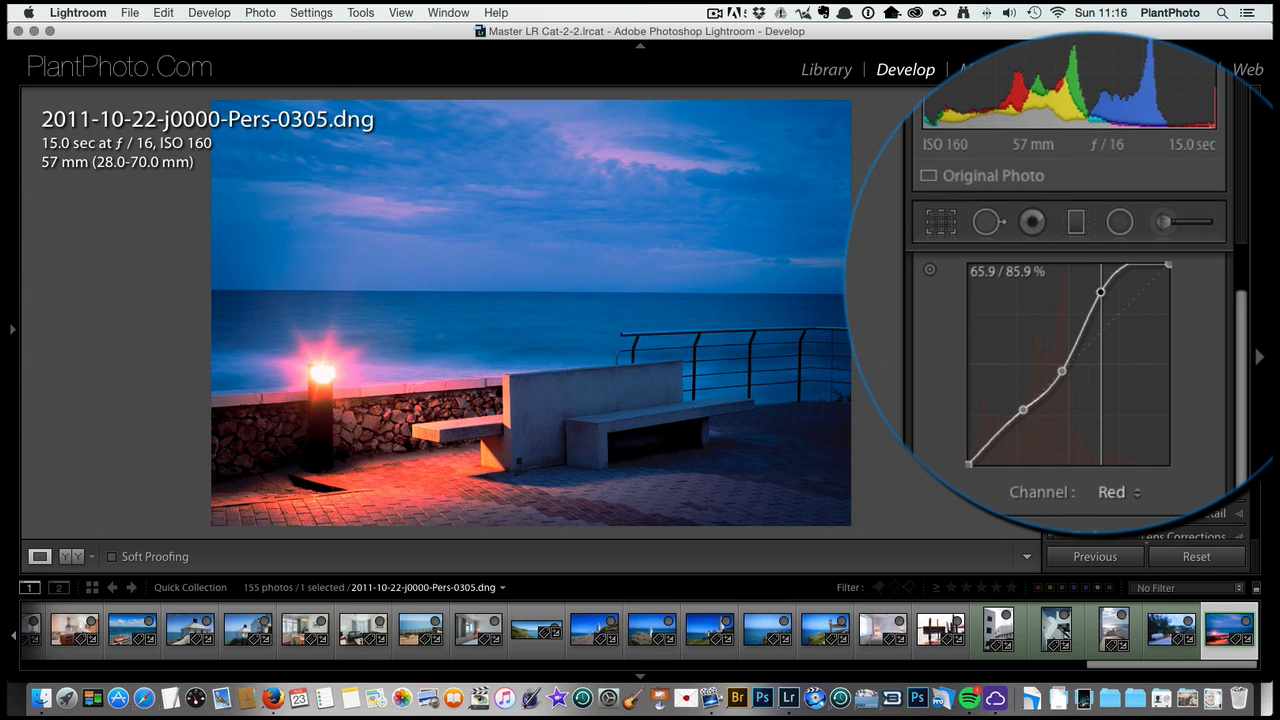
# Step: Bend the Red channel into an S-curve, then soften it to leave faint pink sky and warm lamplight
pyautogui.moveTo(1100, 292); pyautogui.dragTo(1118, 292)
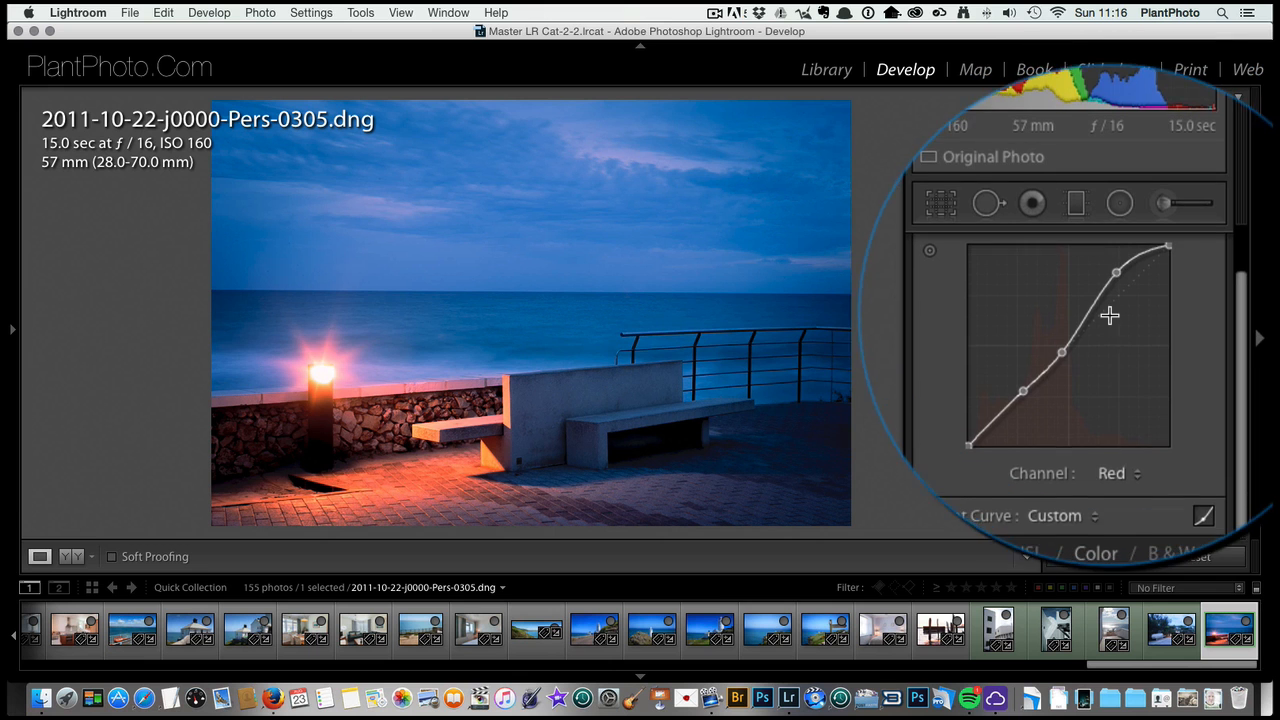
pyautogui.moveTo(1064, 350); pyautogui.dragTo(1064, 336)
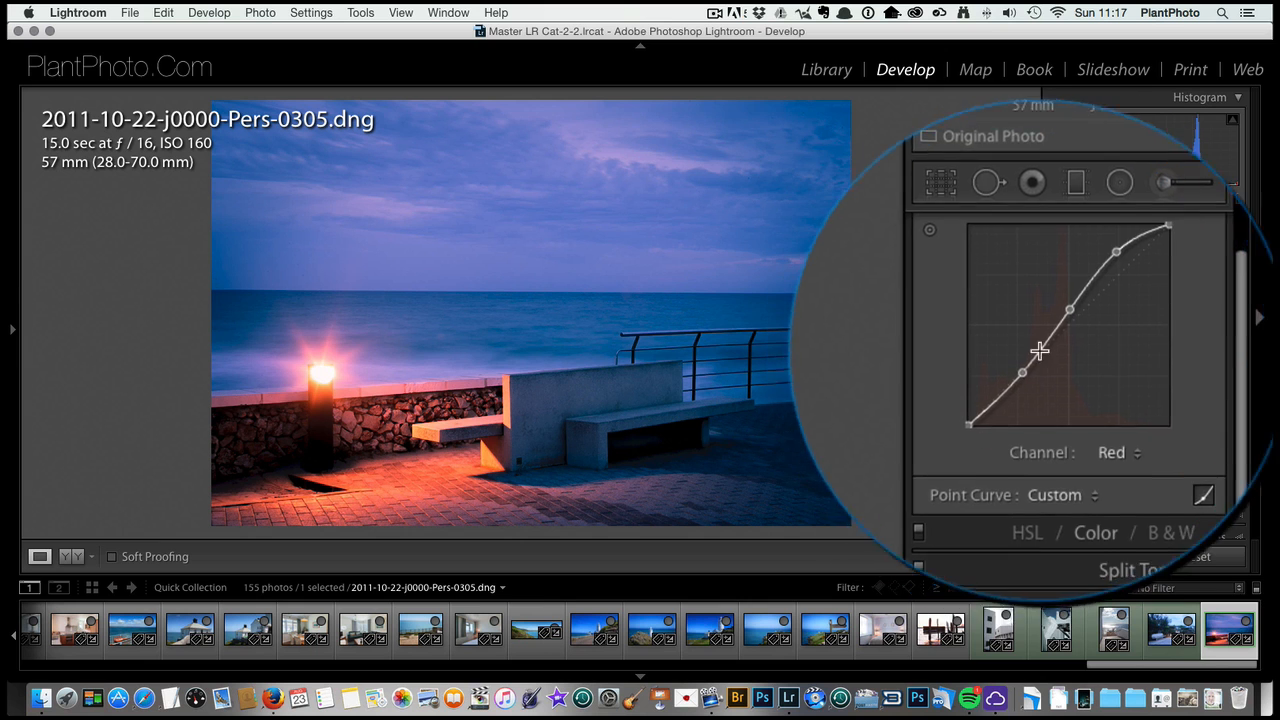
# Step: On the Blue channel curve, lift the shadows and ease the highlights down for a cooler purple-blue cast
pyautogui.click(1118, 452)
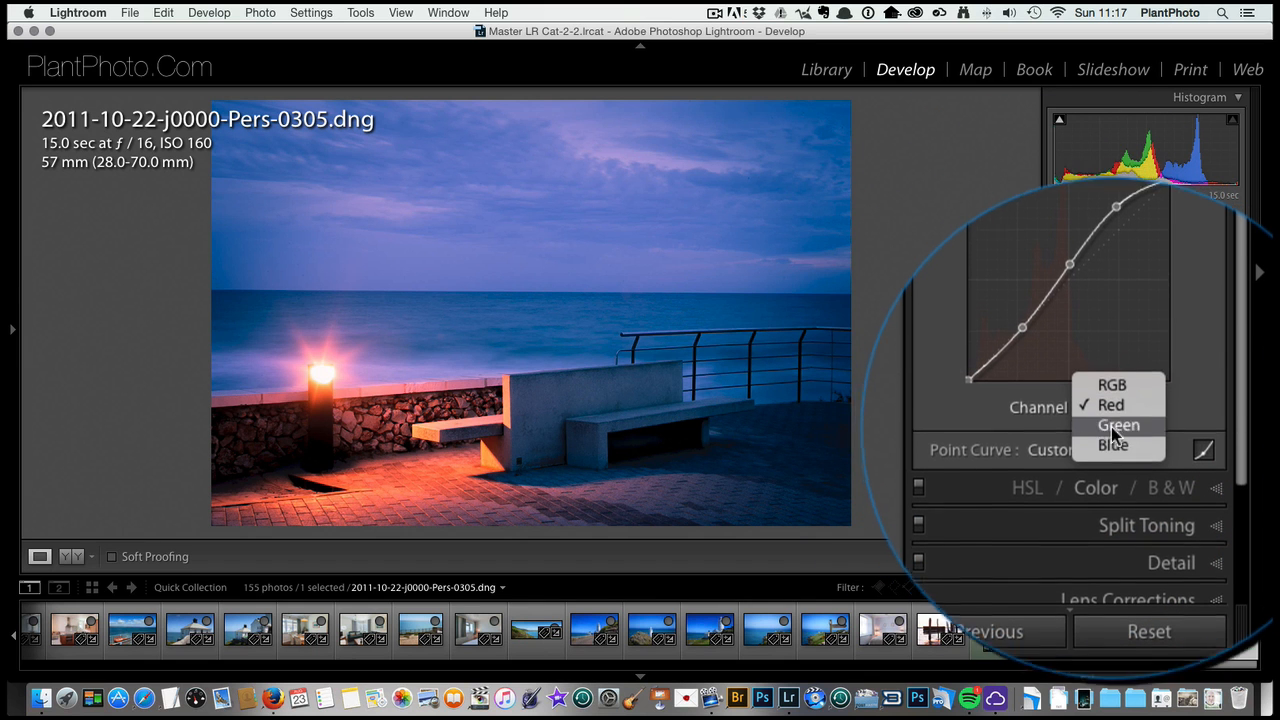
pyautogui.click(1112, 444)
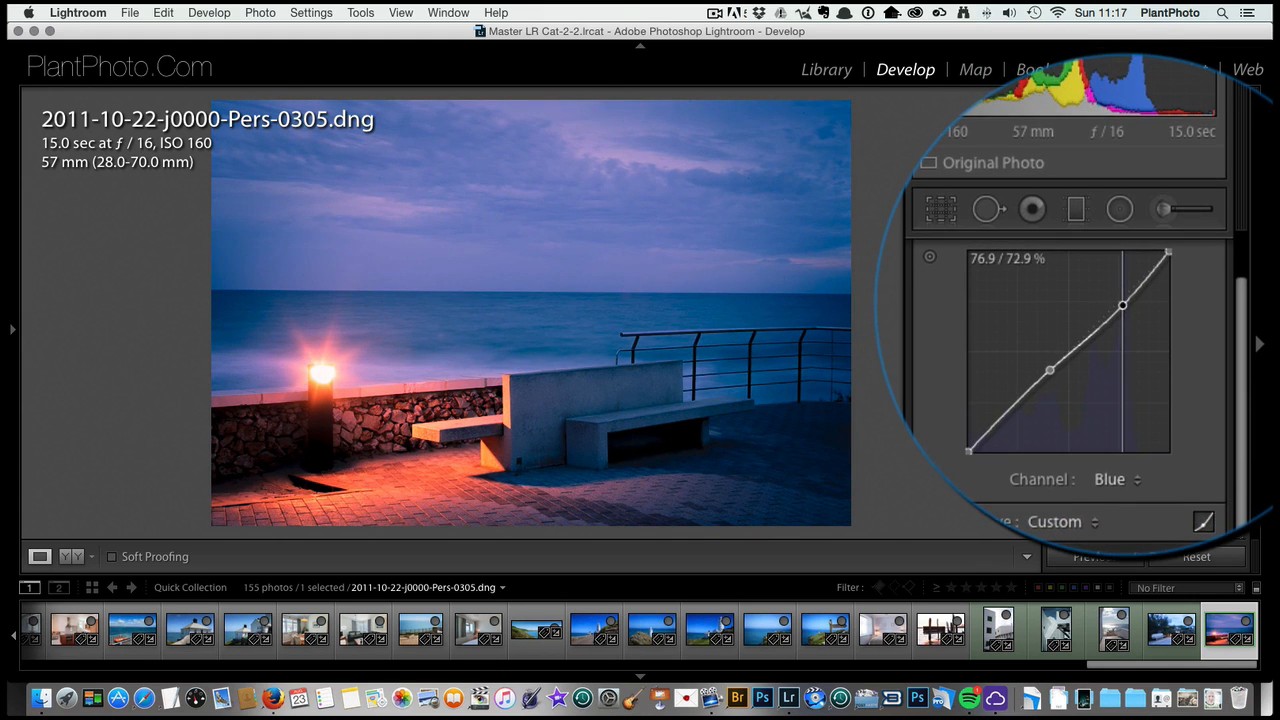
pyautogui.moveTo(1124, 304); pyautogui.dragTo(1124, 290)
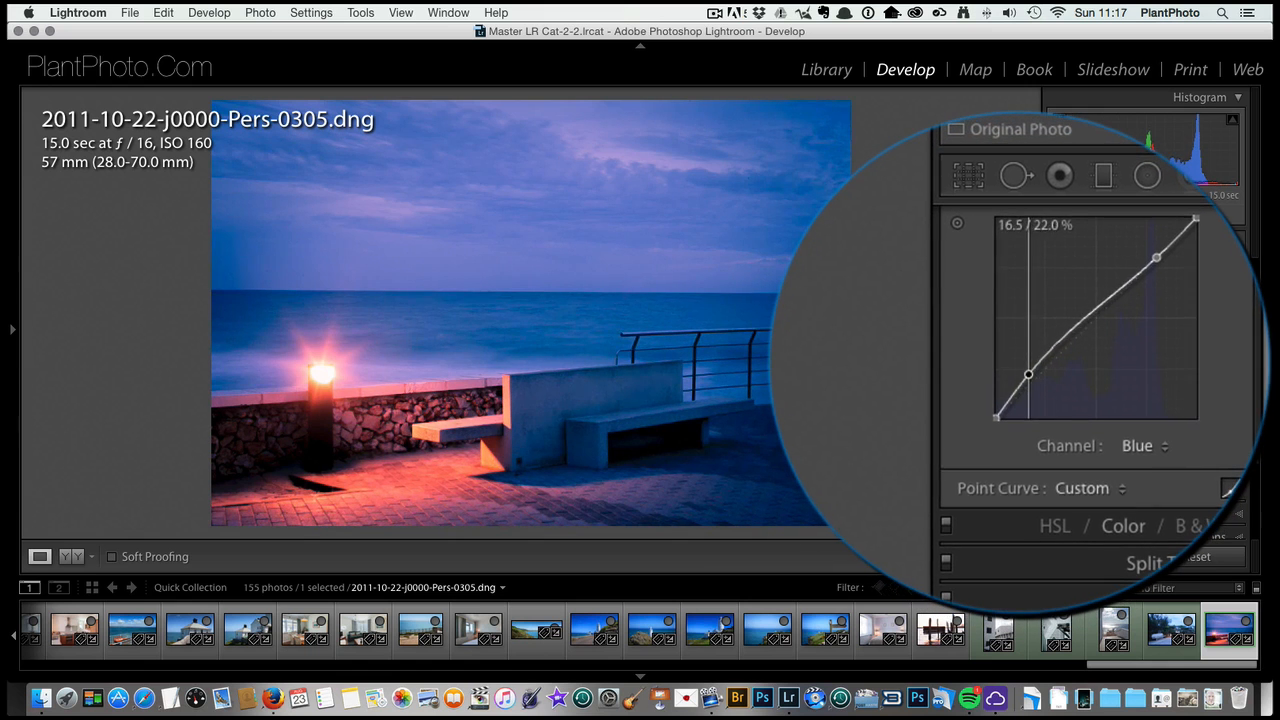
pyautogui.moveTo(1028, 376); pyautogui.dragTo(1024, 372)
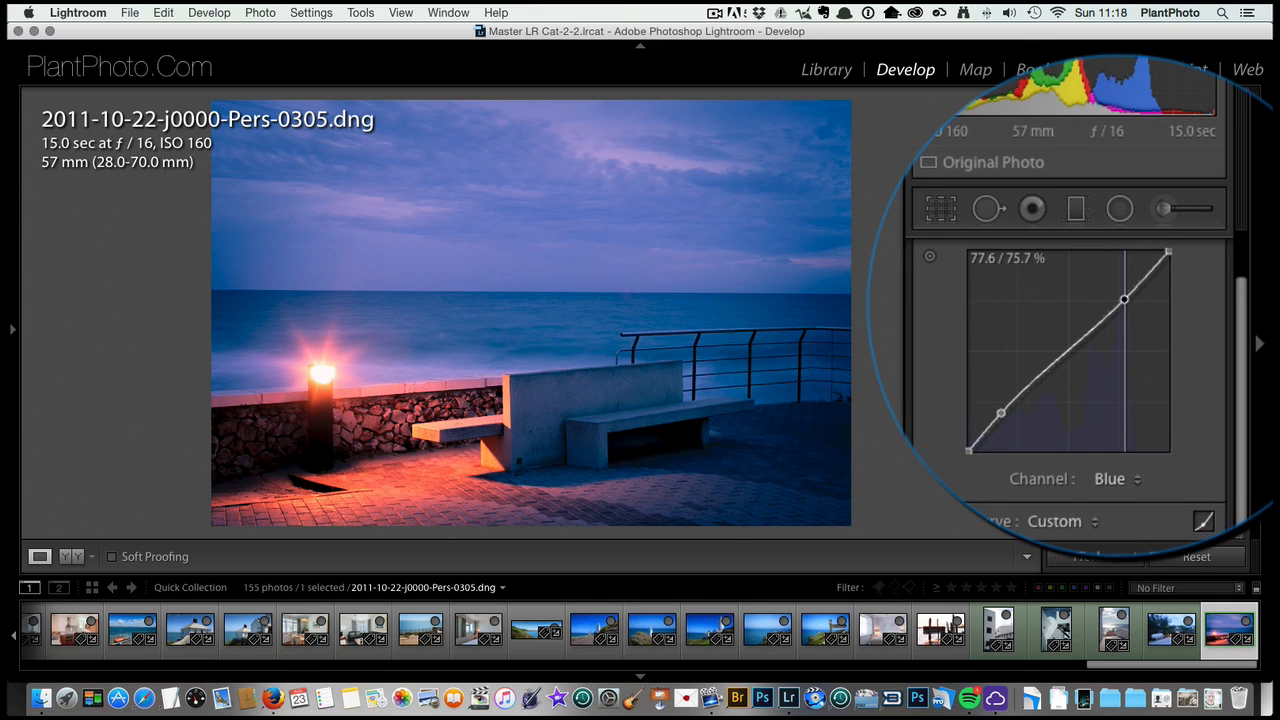
pyautogui.moveTo(1124, 298); pyautogui.dragTo(1088, 322)
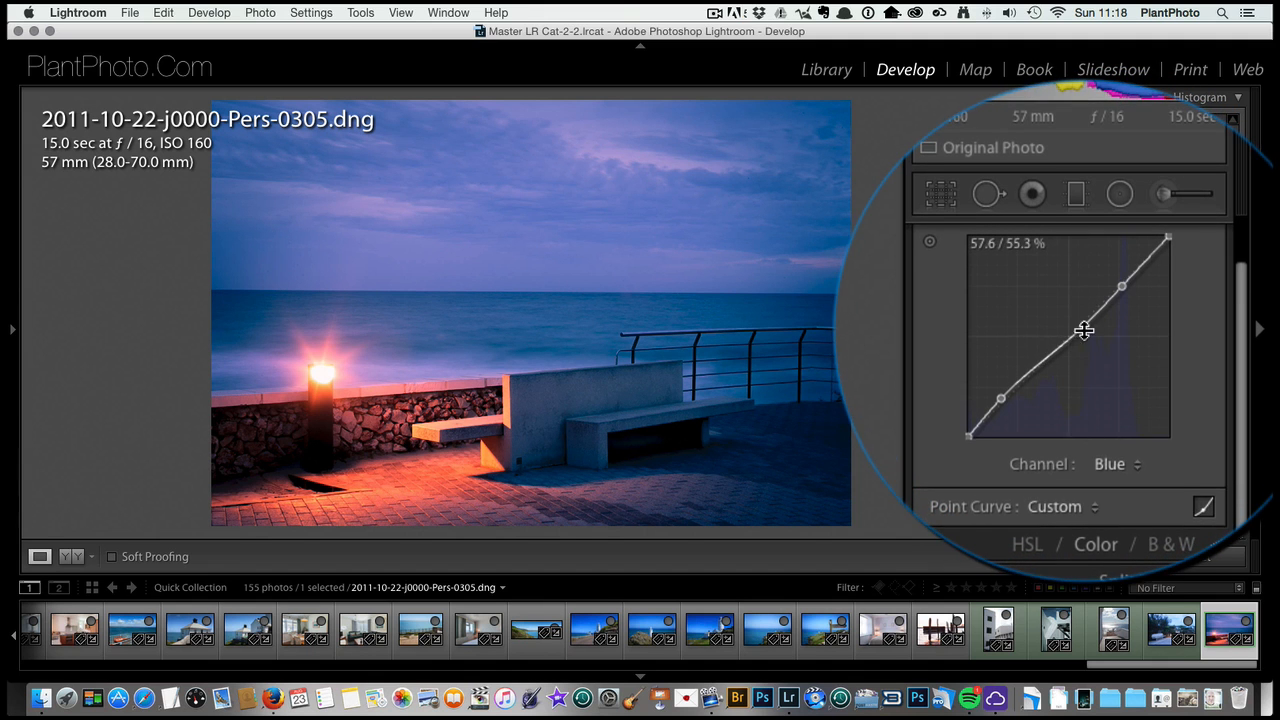
# Step: On the Green channel curve, lift the upper midtones and nudge the shadows for a teal cast
pyautogui.click(1116, 464)
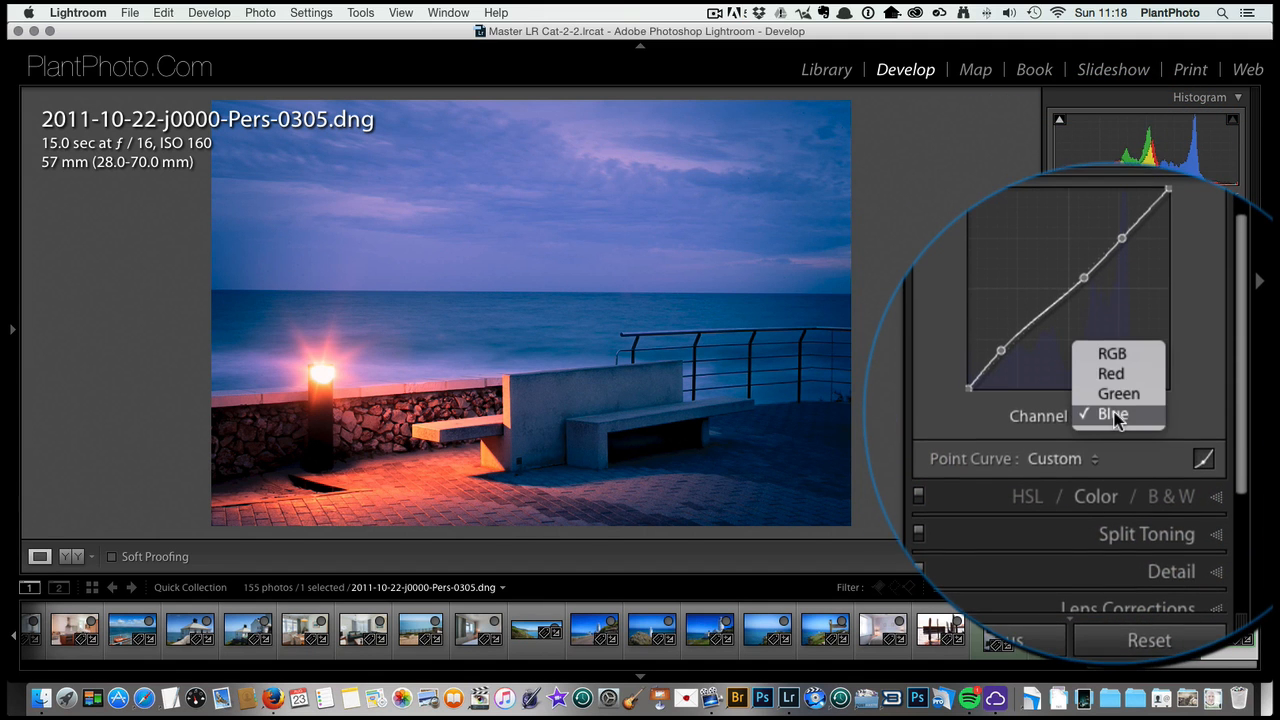
pyautogui.click(1118, 392)
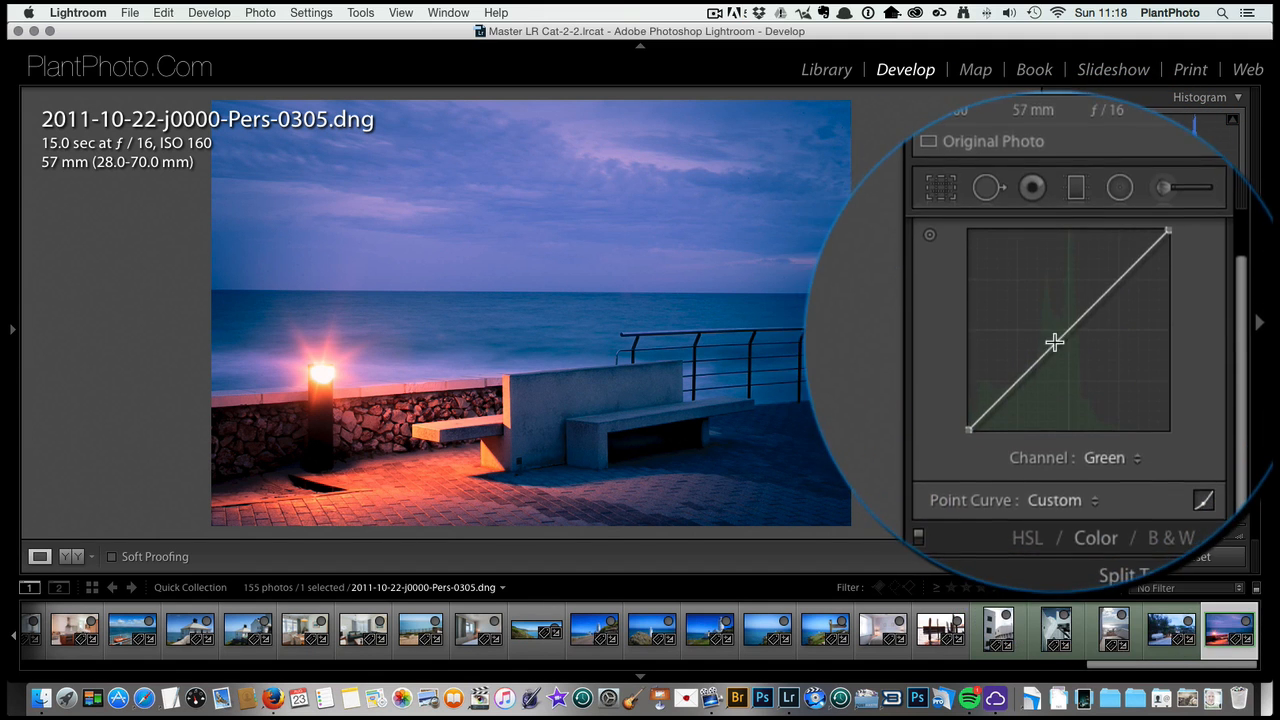
pyautogui.moveTo(1054, 344); pyautogui.dragTo(1048, 336)
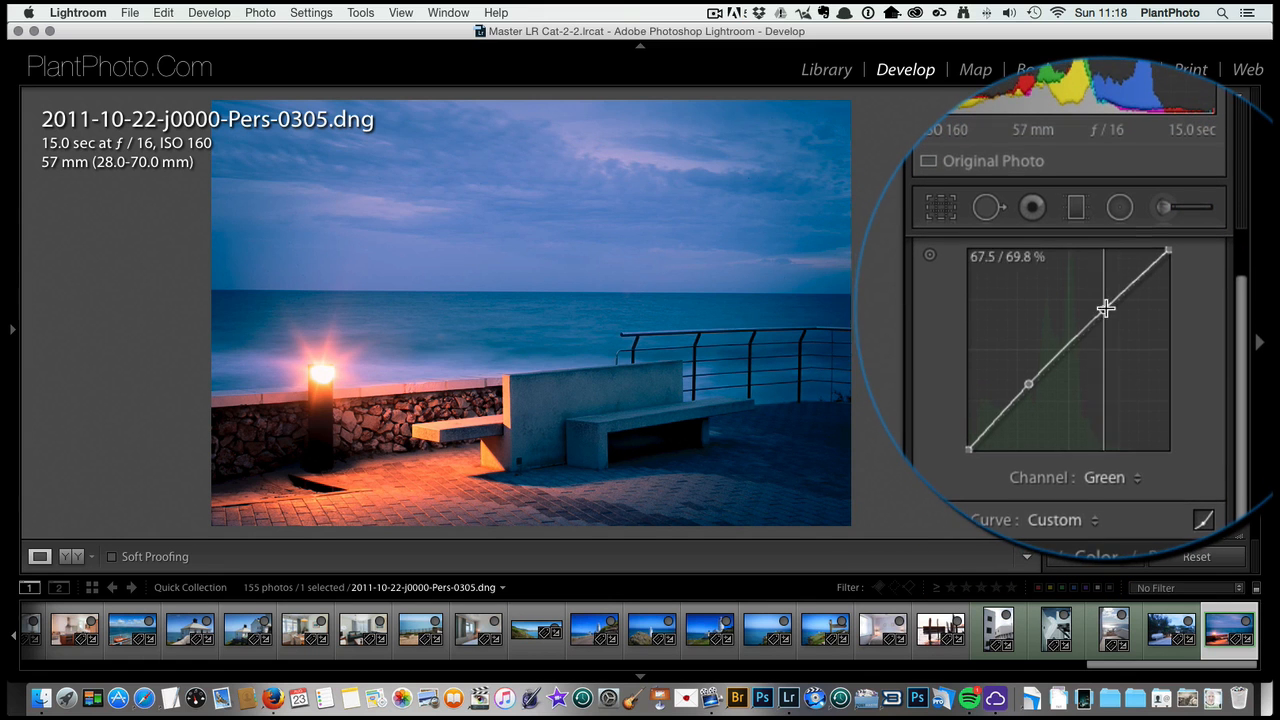
pyautogui.moveTo(1106, 308); pyautogui.dragTo(1112, 308)
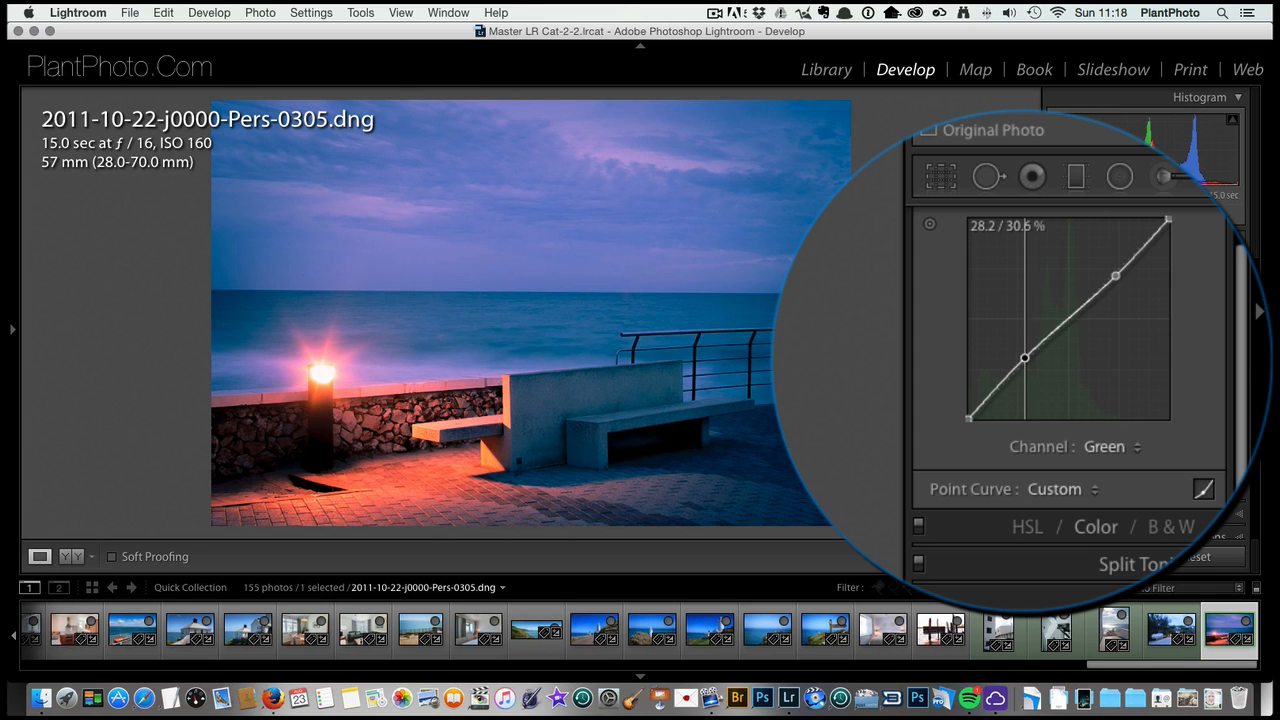
pyautogui.moveTo(1022, 360)
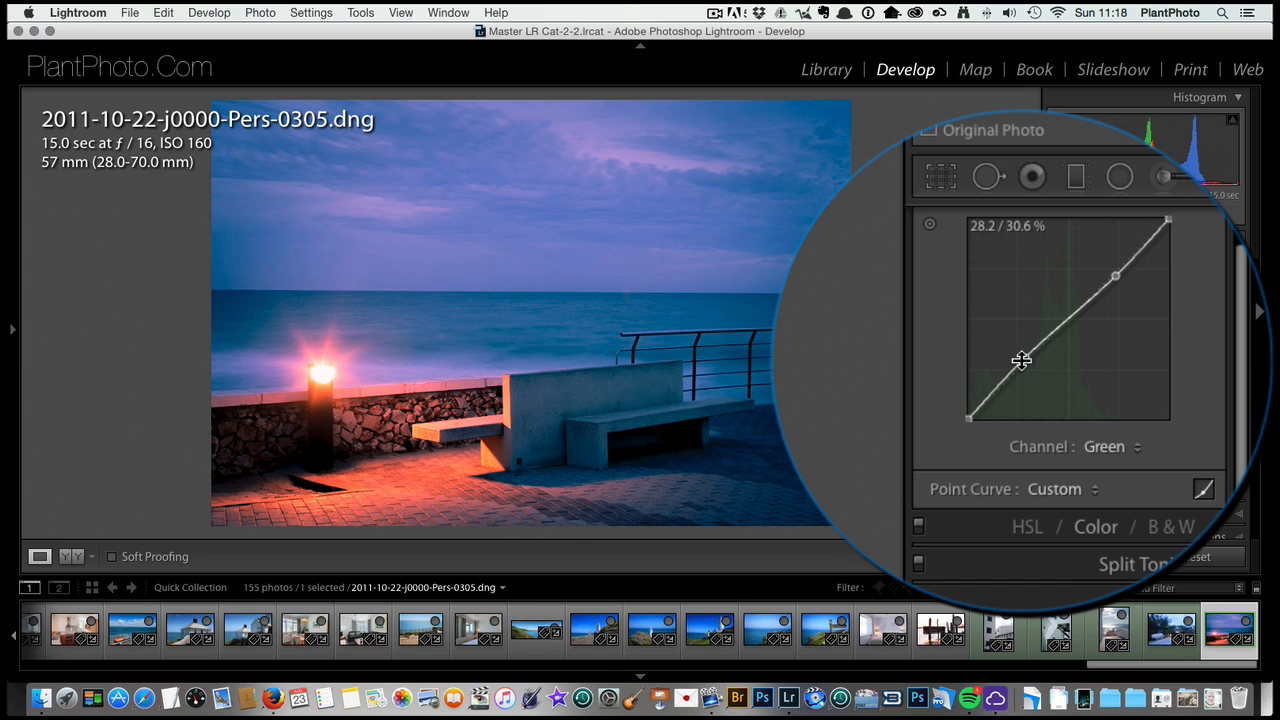
pyautogui.moveTo(1022, 360); pyautogui.dragTo(1004, 360)
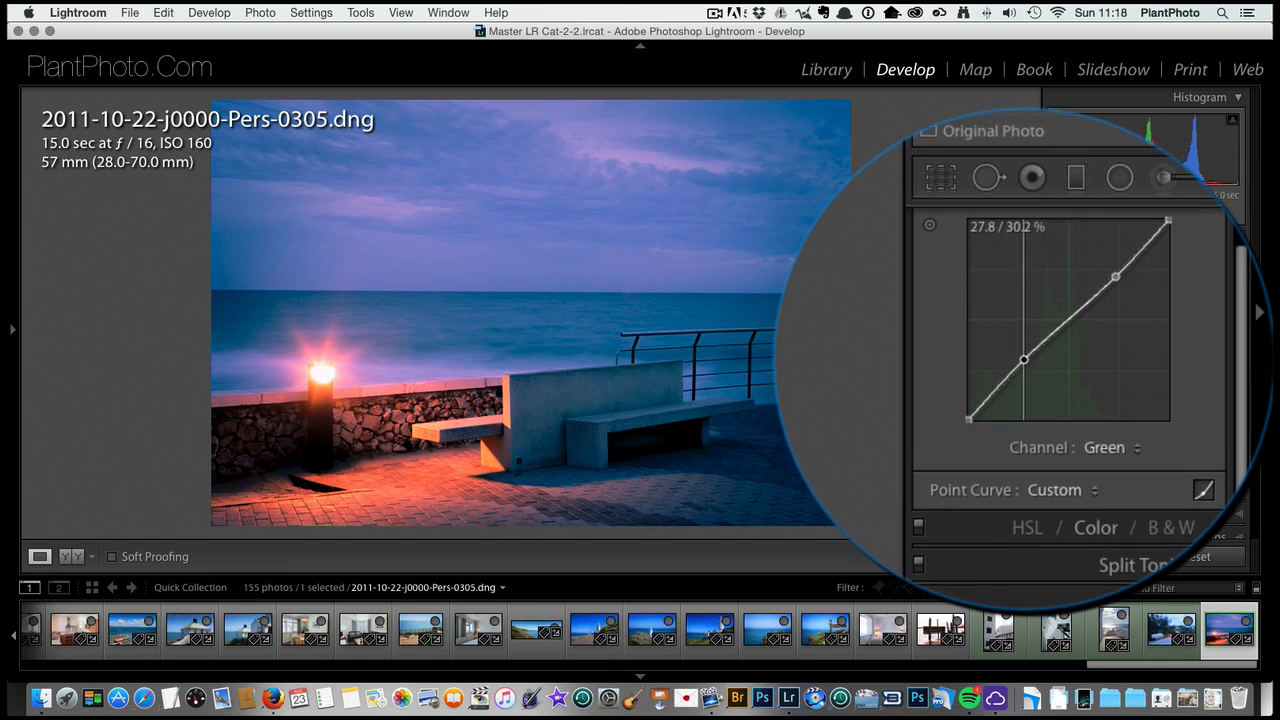
pyautogui.moveTo(1024, 358); pyautogui.dragTo(1024, 358)
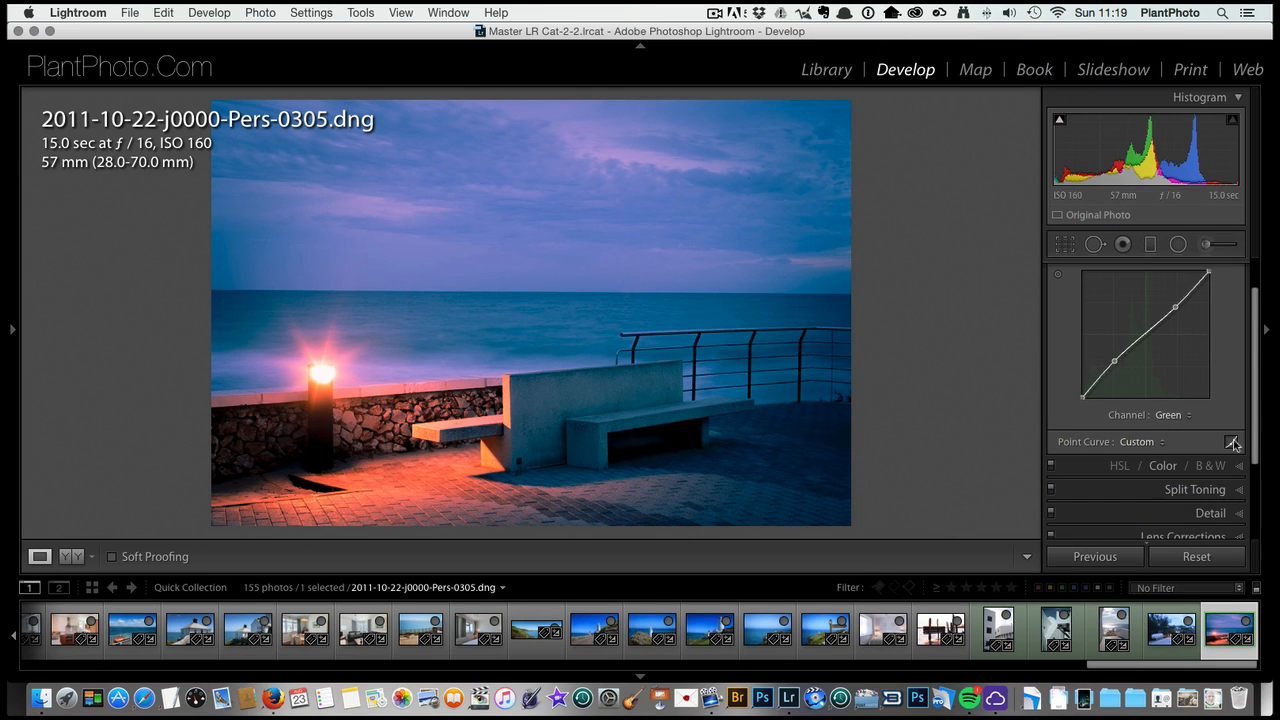
# Step: Load the older 2004 dawn gondola photo from the Filmstrip into Develop
pyautogui.click(1232, 442)
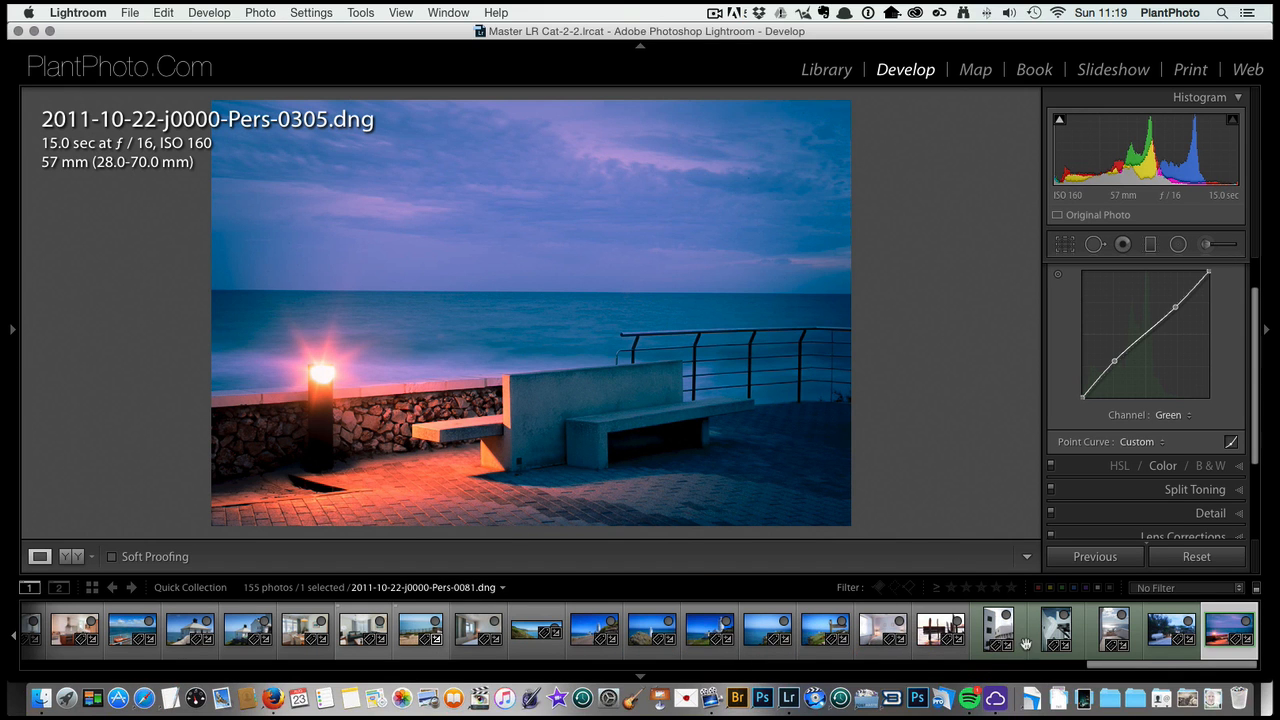
pyautogui.click(940, 630)
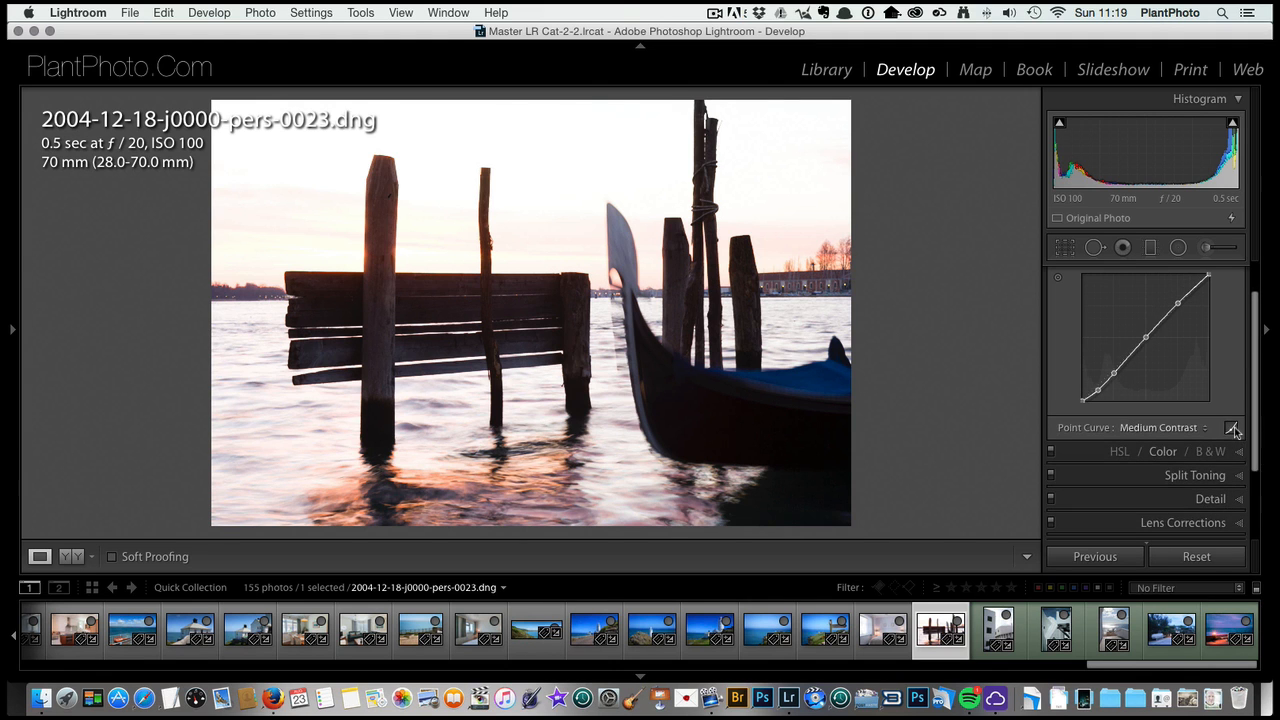
pyautogui.moveTo(1232, 428)
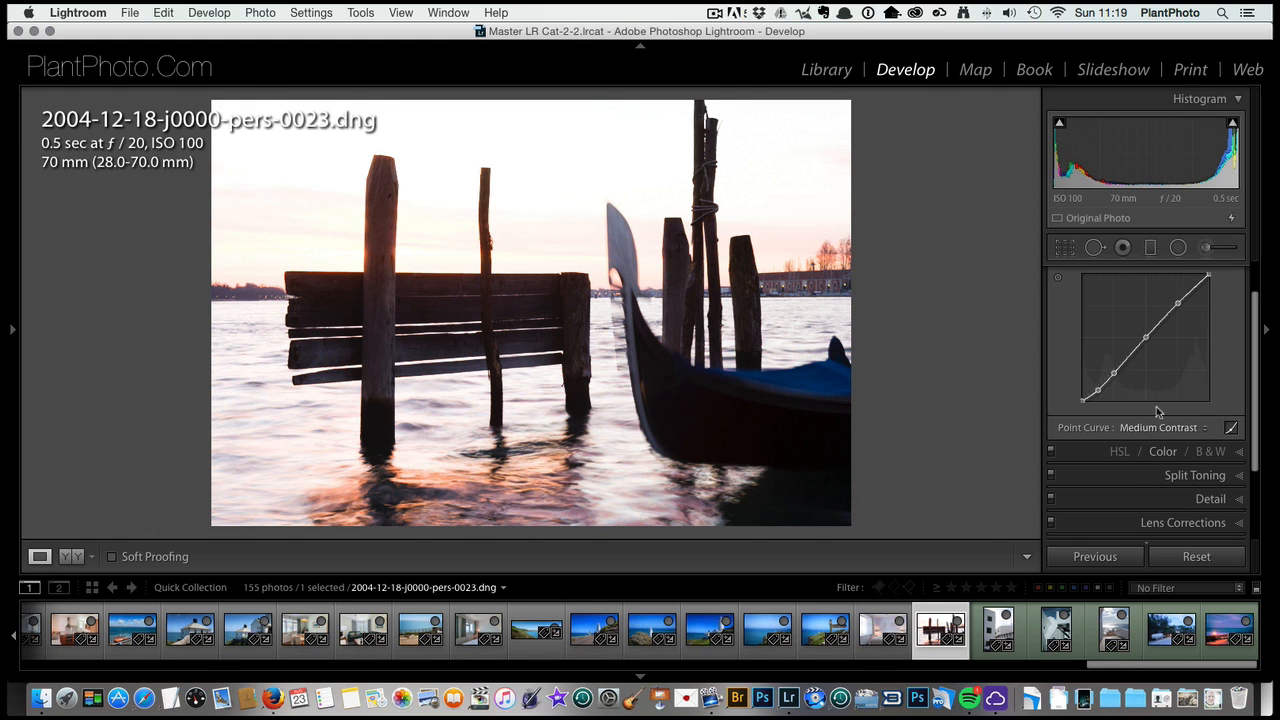
pyautogui.moveTo(278, 108)
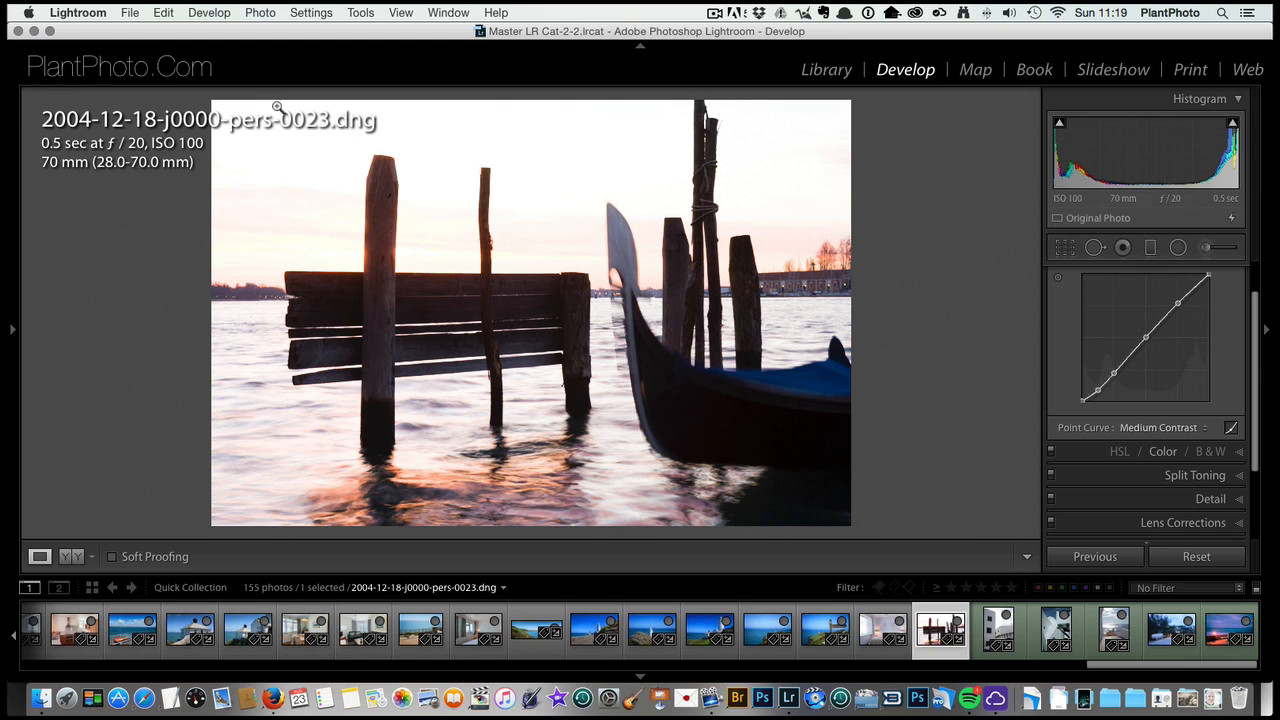
pyautogui.click(312, 12)
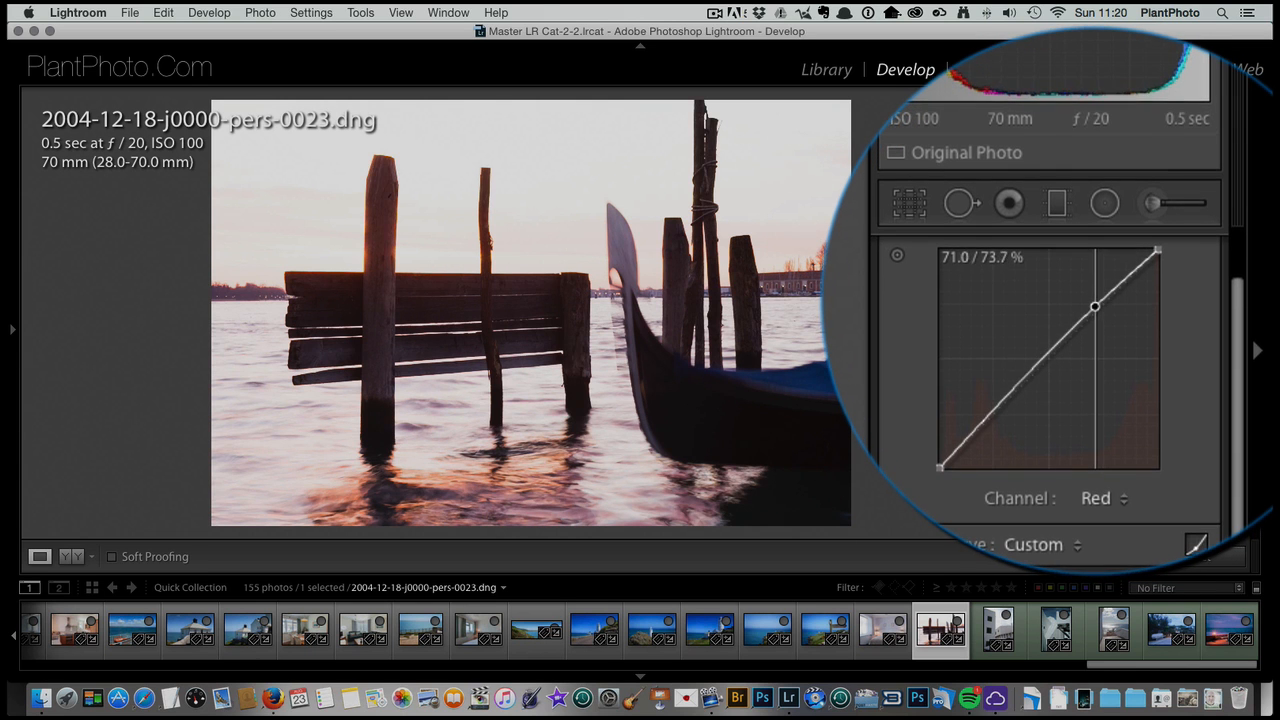
# Step: Raise the Red curve's upper tones and lower Blue in the highlights for pink dawn warmth
pyautogui.moveTo(1096, 308); pyautogui.dragTo(1088, 300)
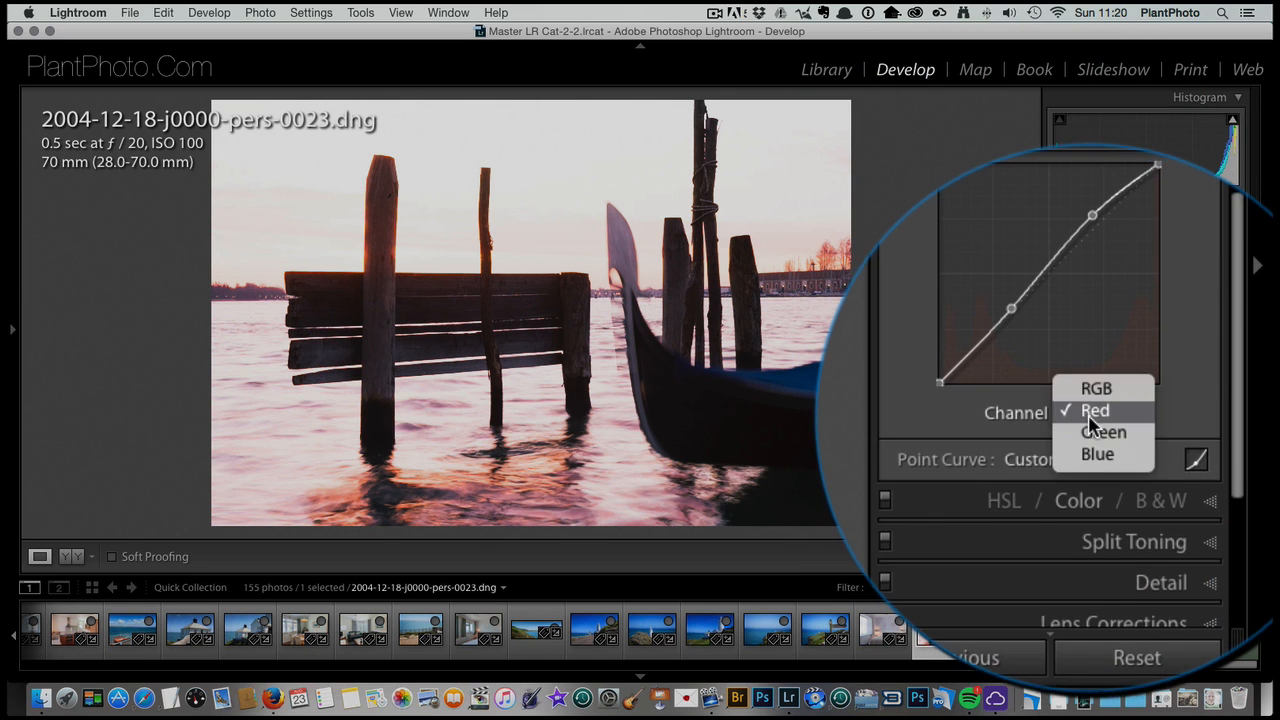
pyautogui.click(1096, 452)
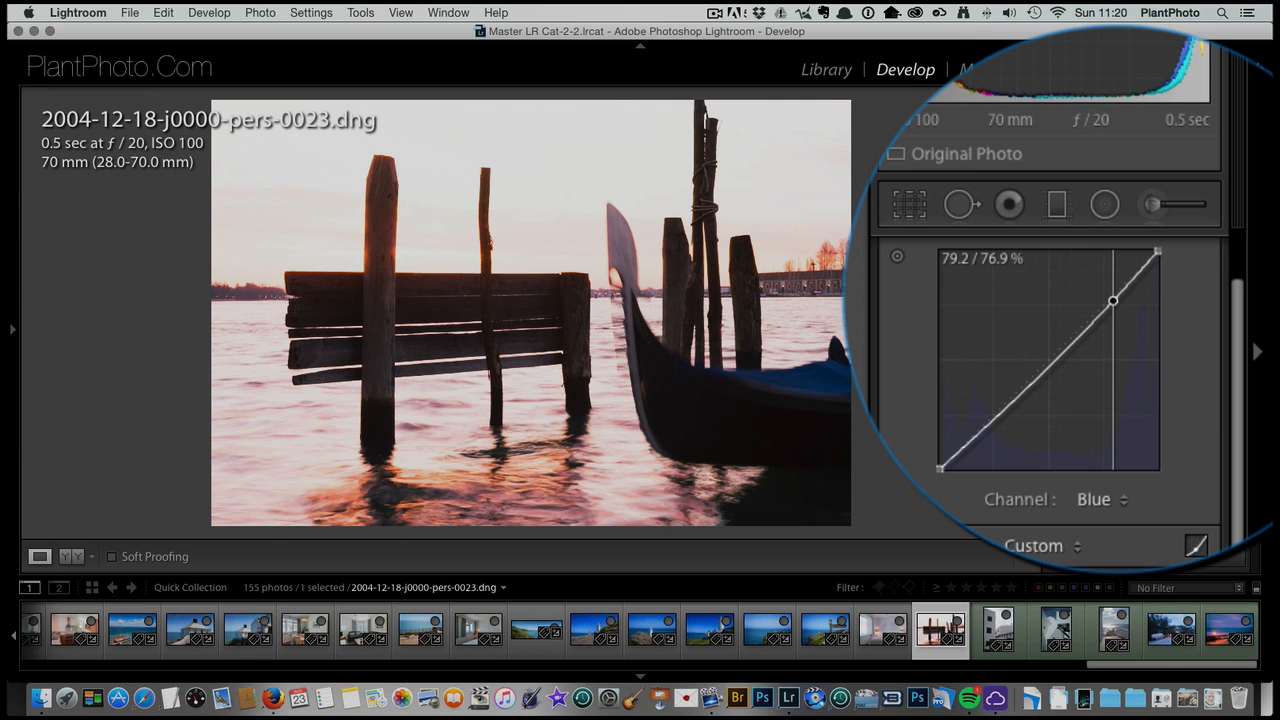
pyautogui.moveTo(1112, 300); pyautogui.dragTo(1120, 304)
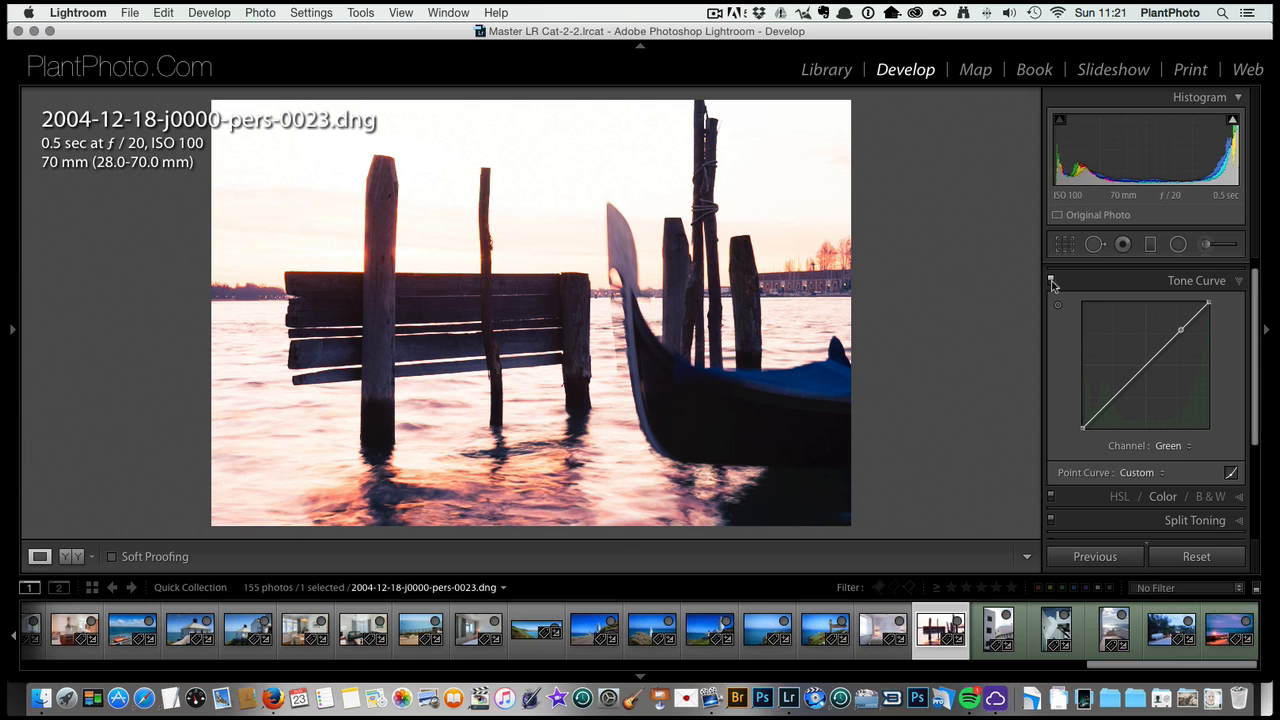
pyautogui.moveTo(698, 660)
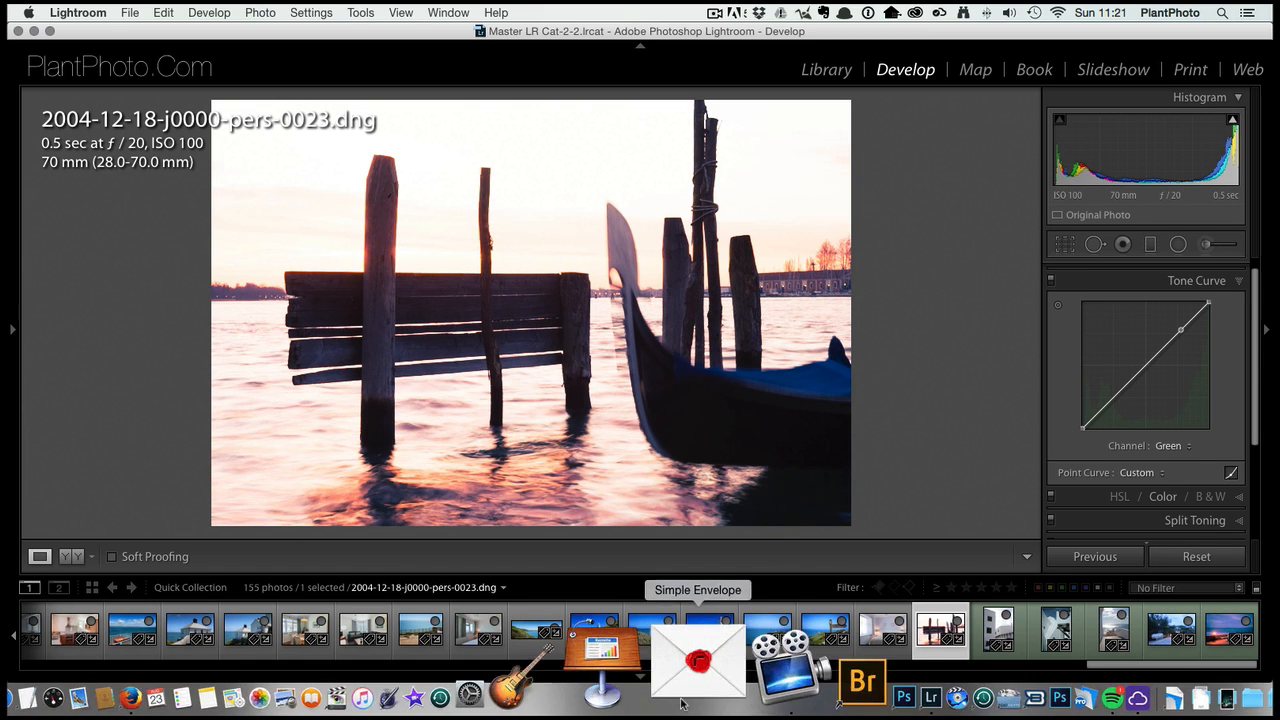